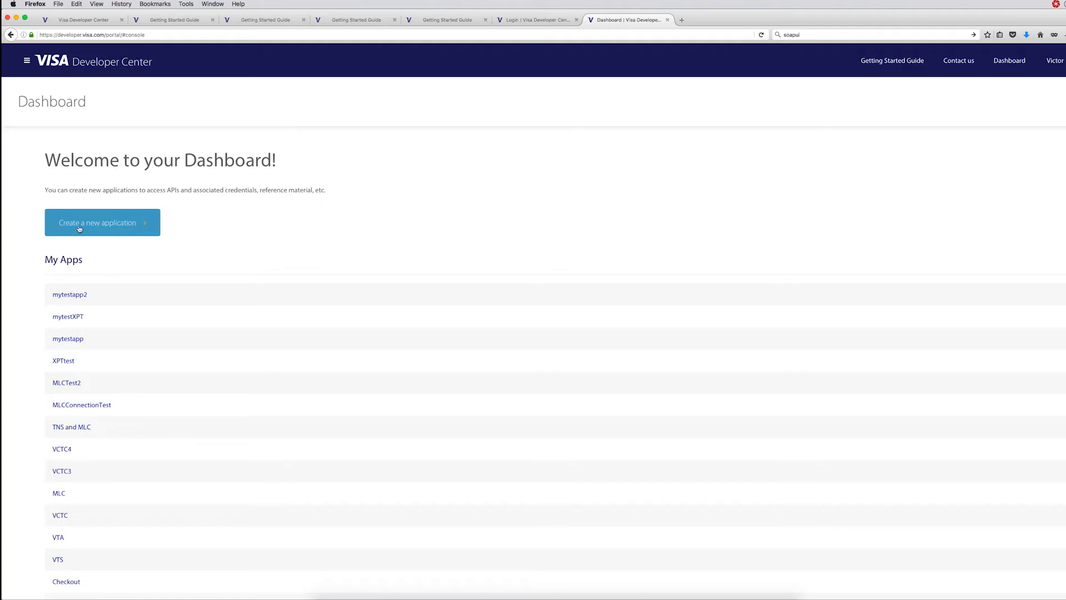
# Start a new Visa Developer application and include the Visa Token Service API
pyautogui.click(102, 222)
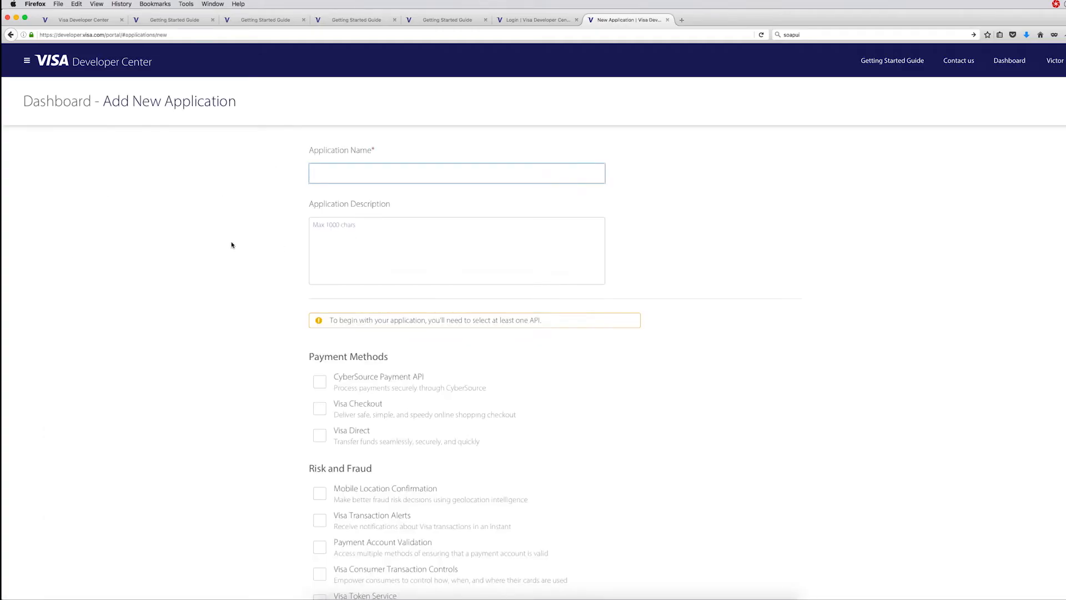
pyautogui.scroll(-3)
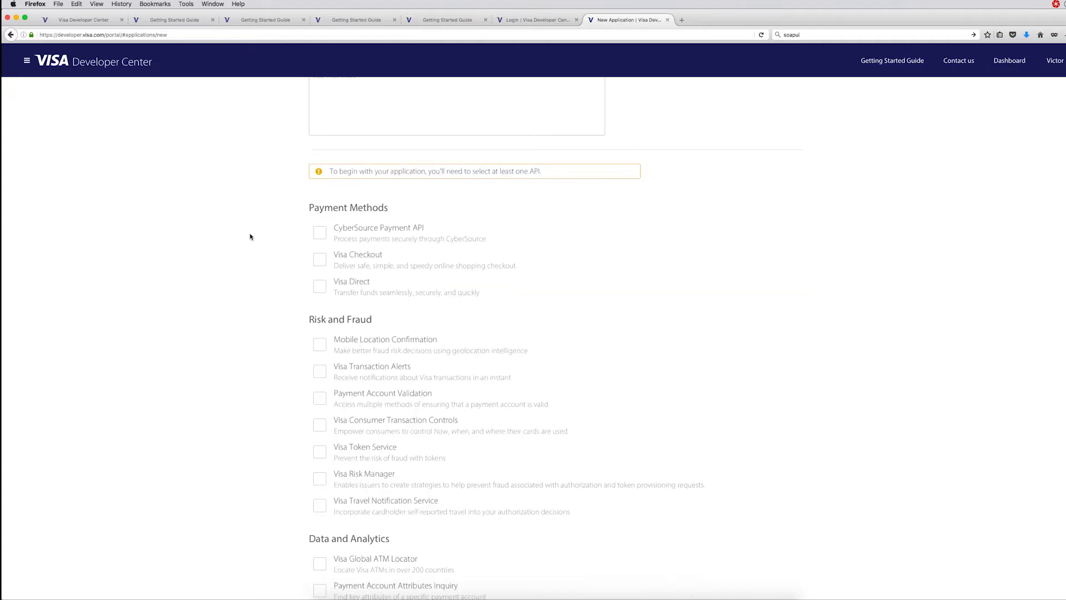
pyautogui.scroll(-3)
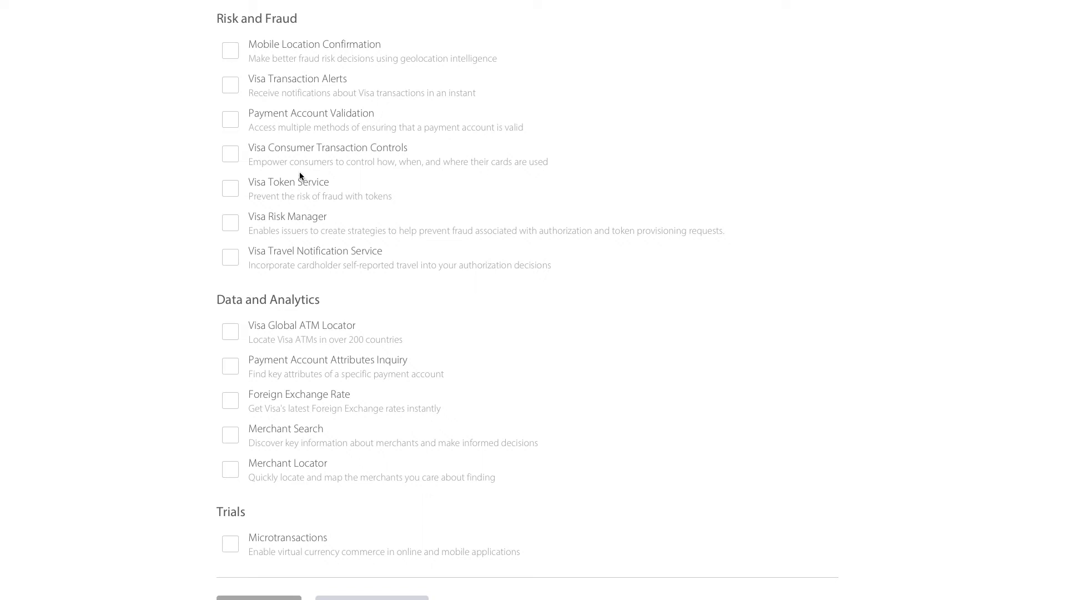
pyautogui.click(230, 189)
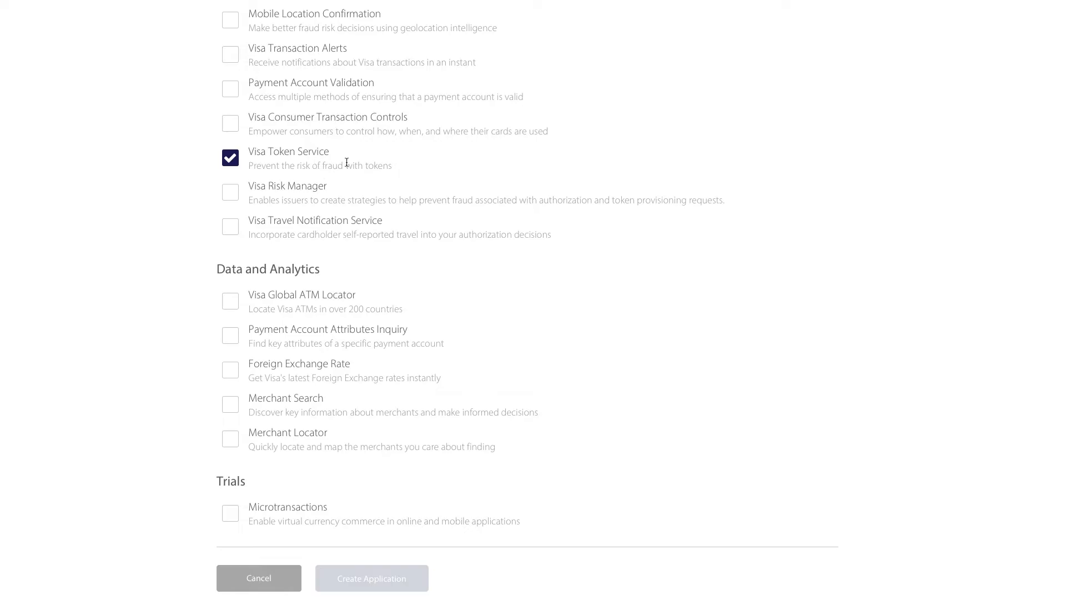
# Name the application testXPT2 and create it
pyautogui.scroll(-3)
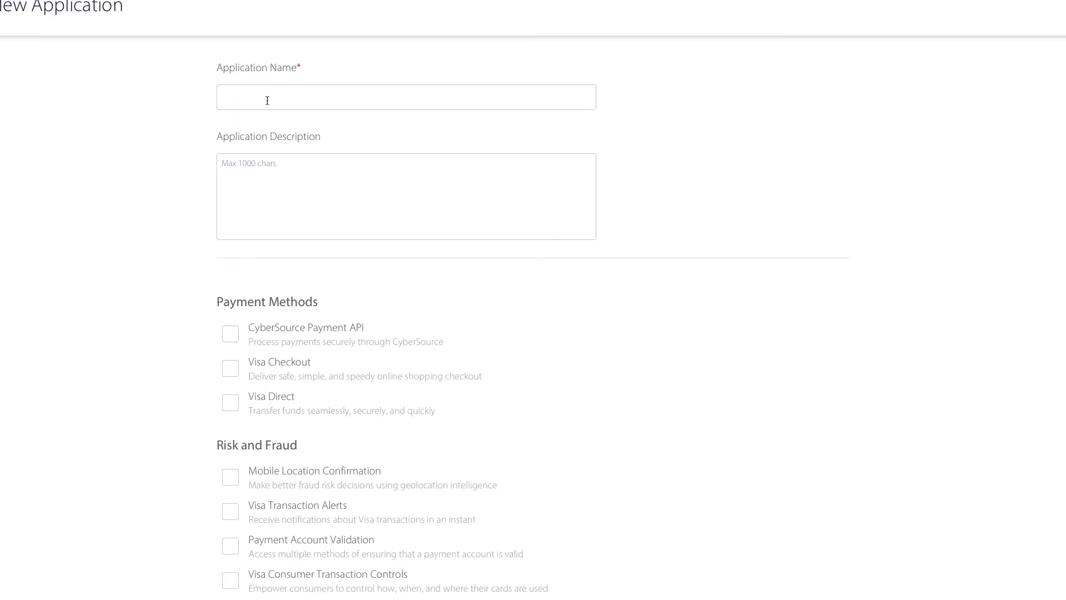
pyautogui.write('testXPT2')
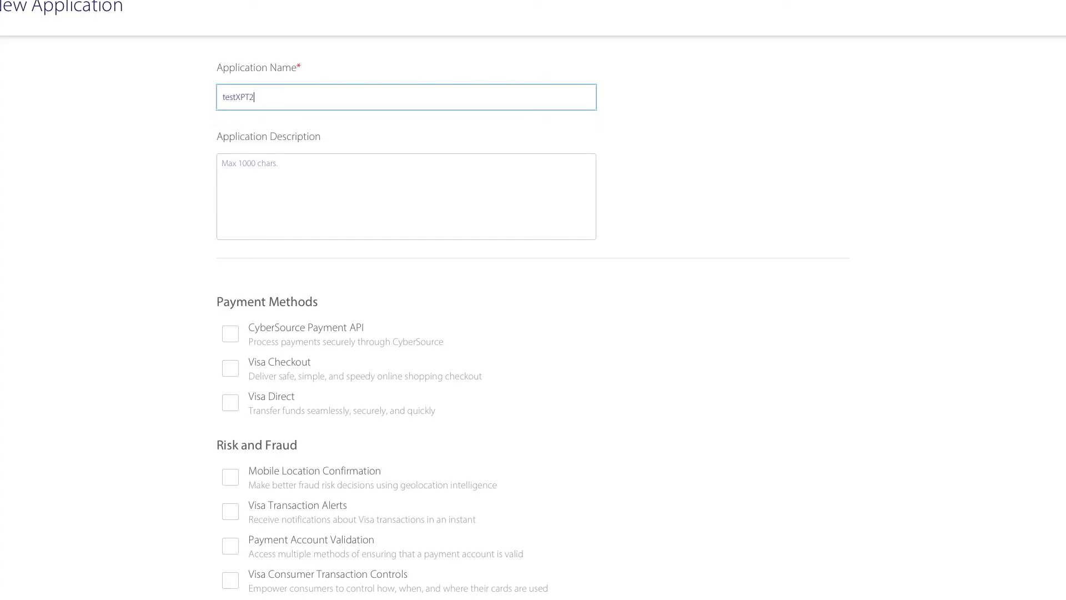
pyautogui.click(230, 381)
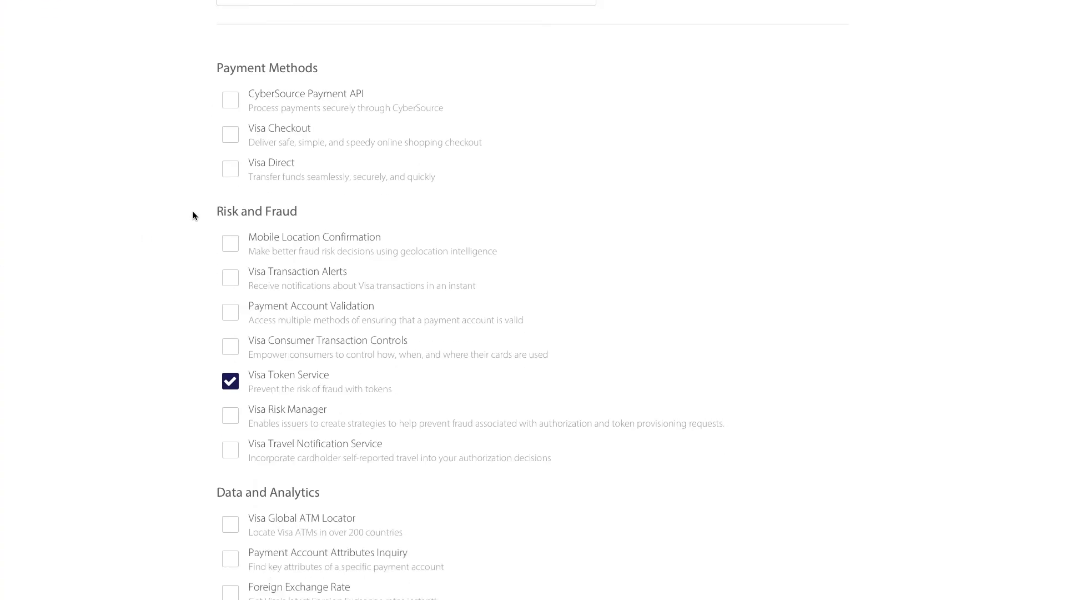
pyautogui.scroll(-3)
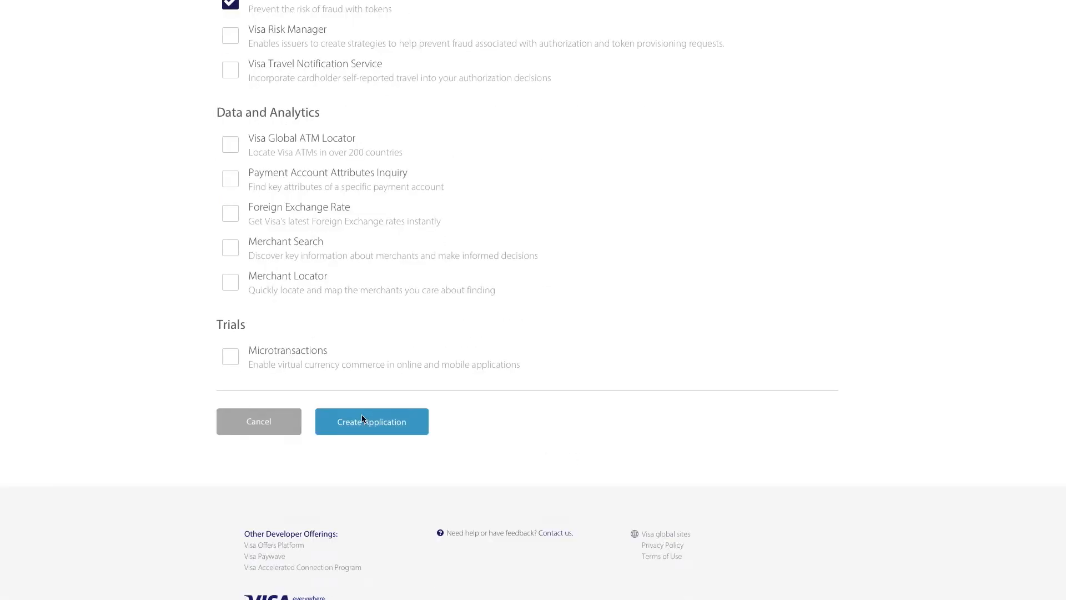
pyautogui.click(371, 422)
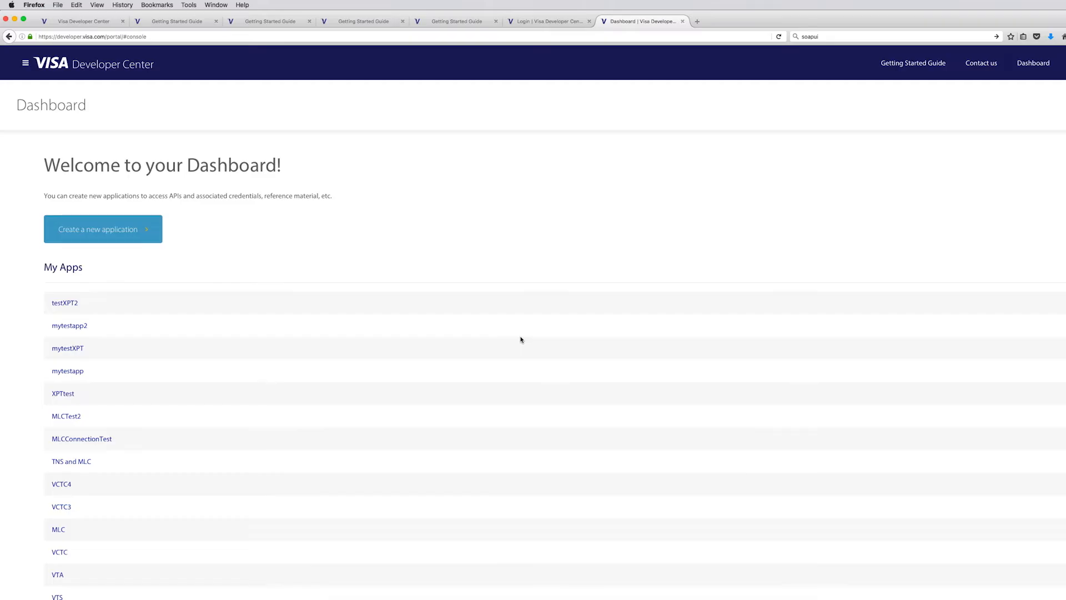
# Reveal testXPT2's API key and shared secret under Keys/APIs
pyautogui.click(65, 302)
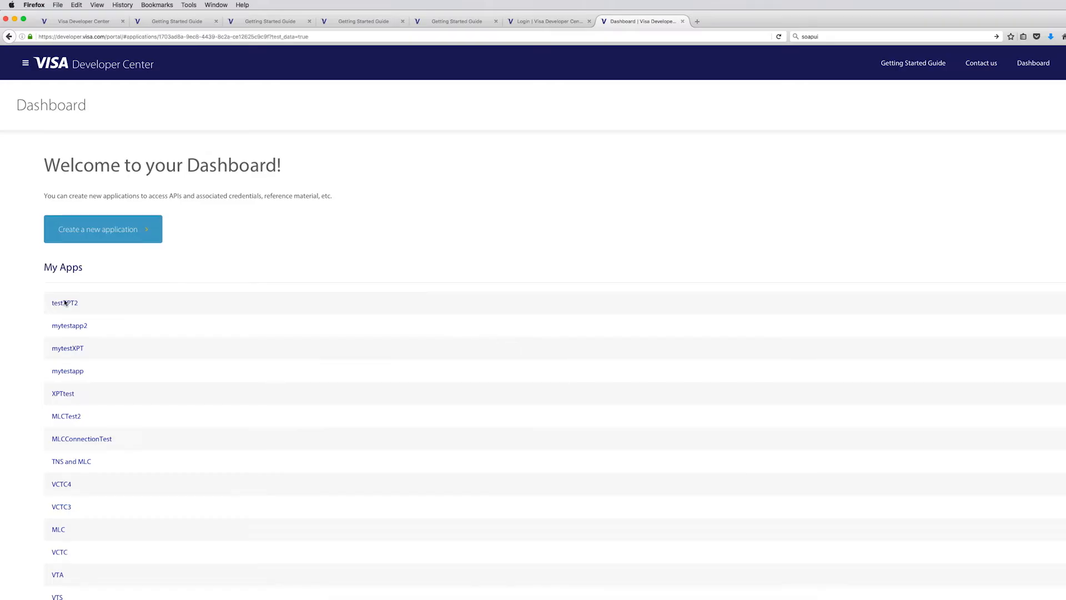
pyautogui.click(64, 302)
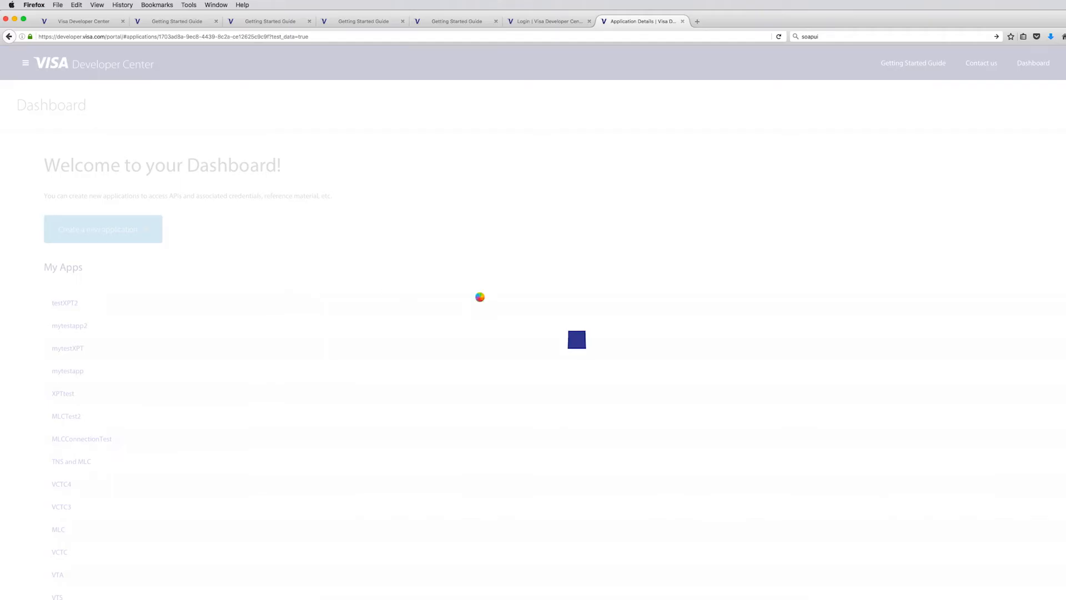
pyautogui.click(64, 302)
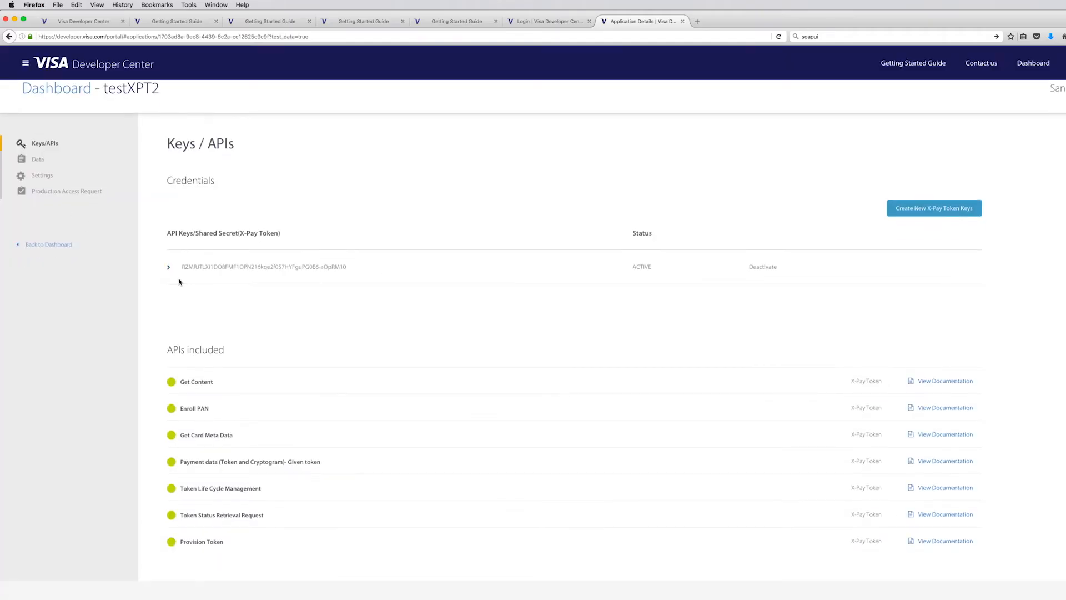
pyautogui.click(168, 265)
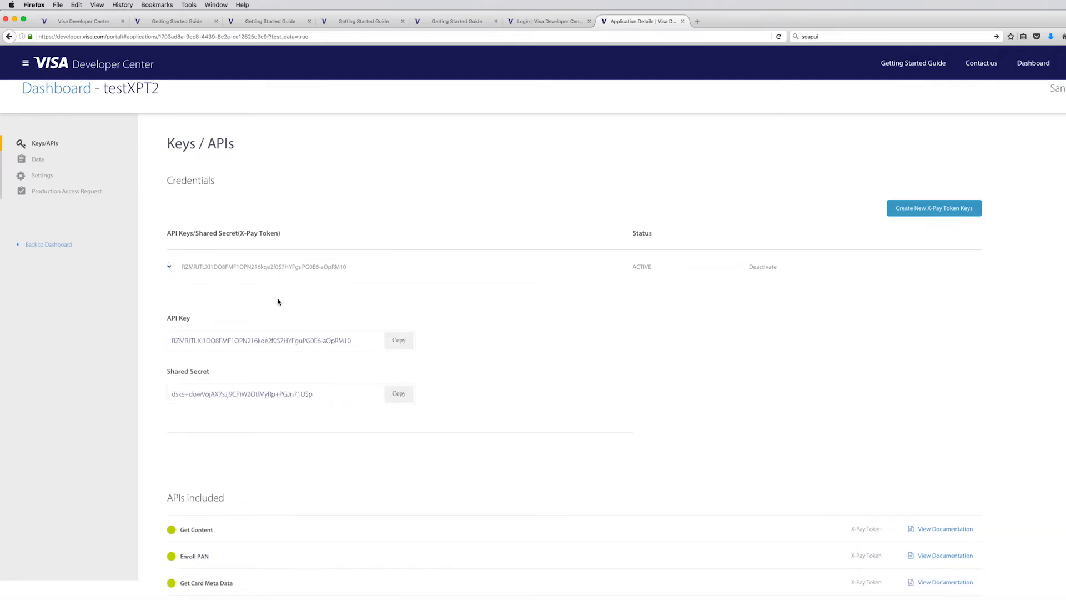
pyautogui.scroll(-3)
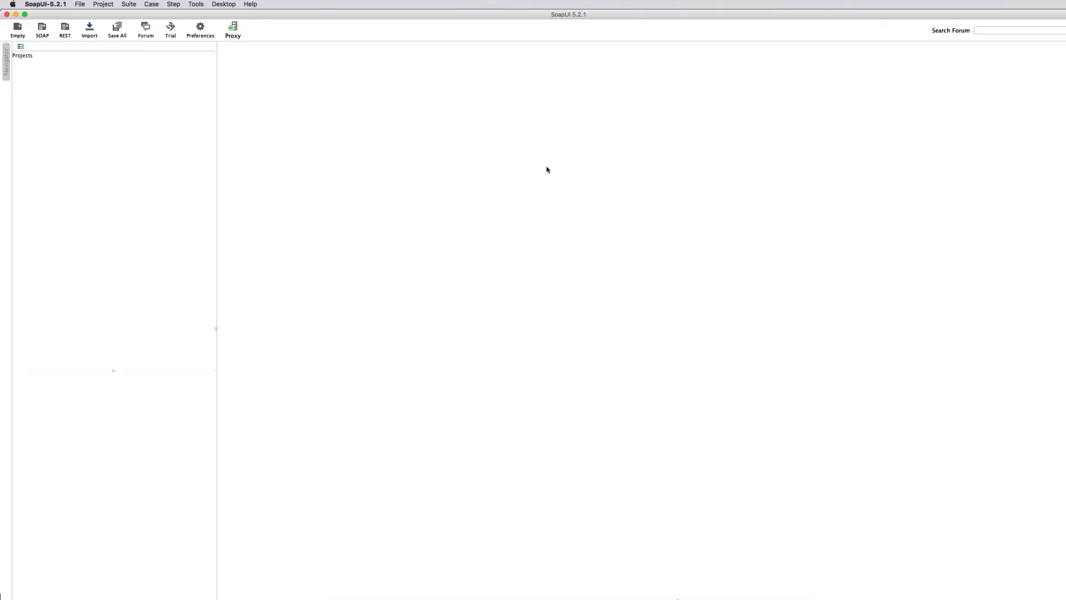
# Start a New REST Project in SoapUI and look up the helloworld URI in the guide
pyautogui.click(80, 5)
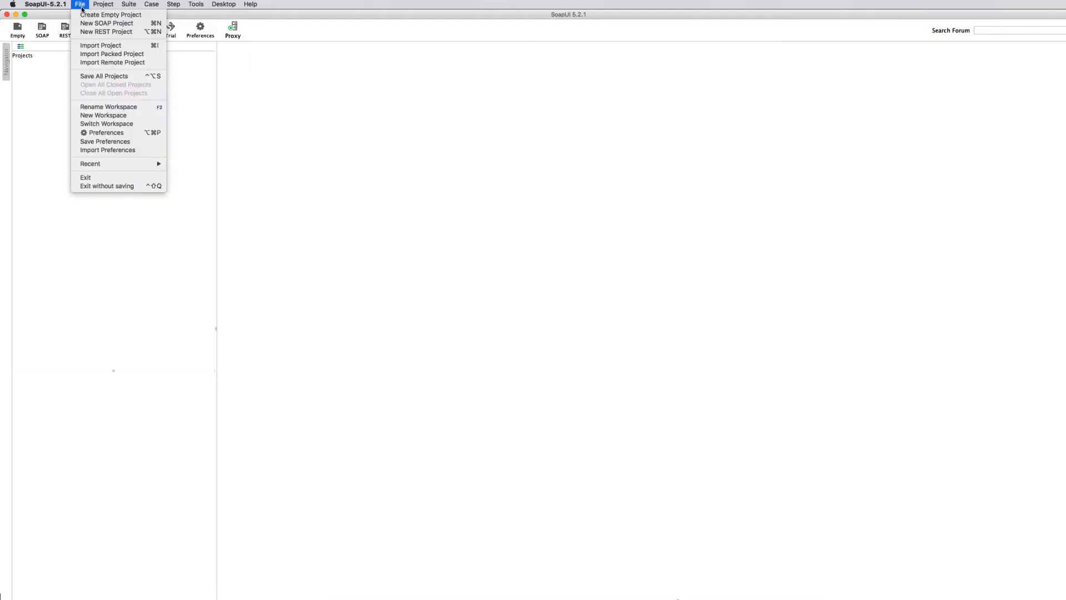
pyautogui.click(105, 32)
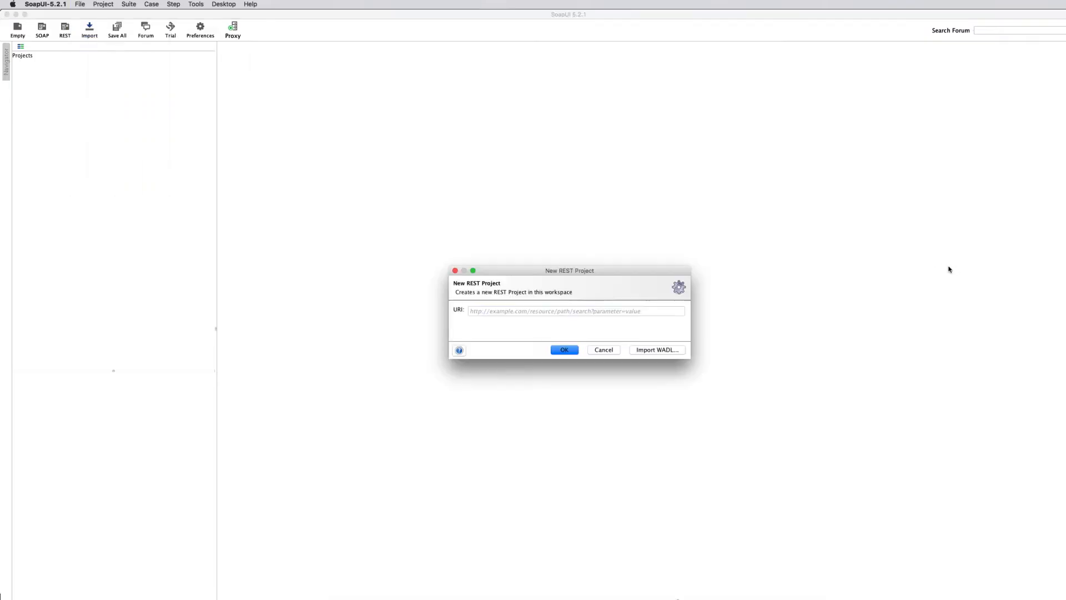
pyautogui.click(576, 310)
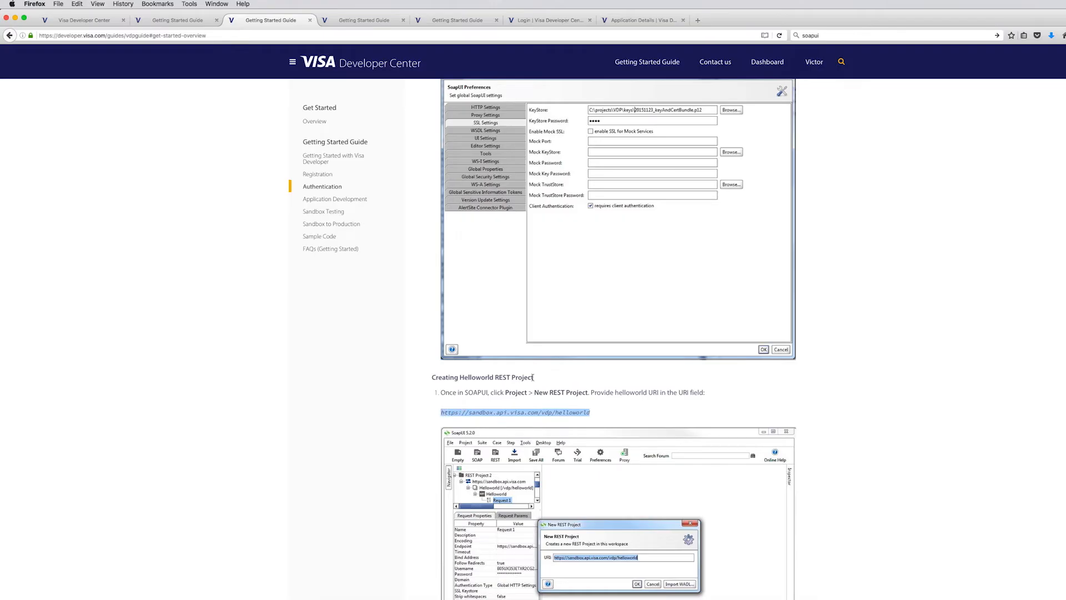
pyautogui.moveTo(583, 368)
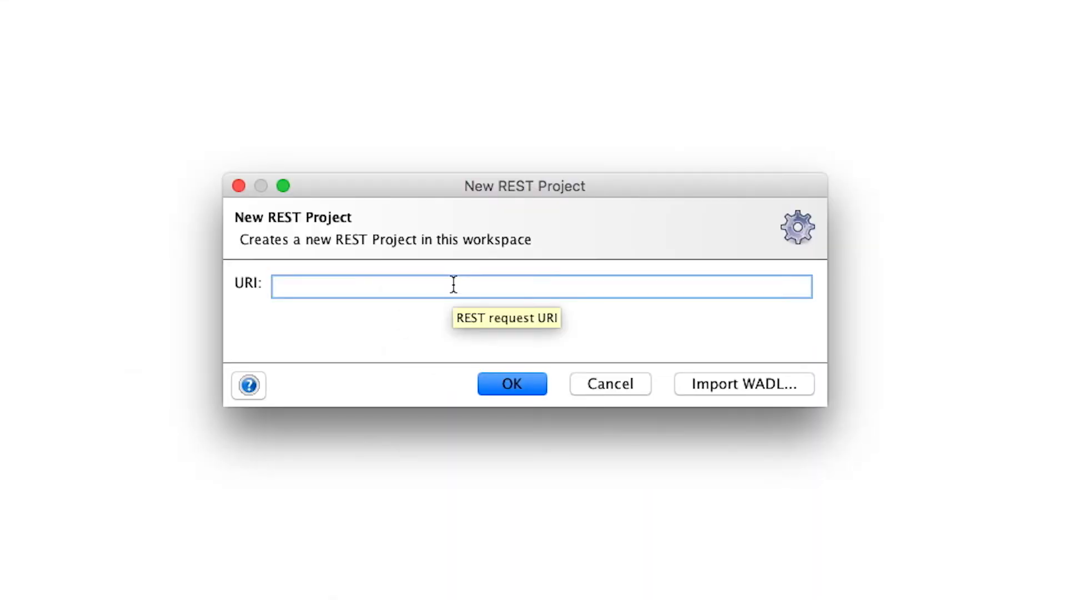
pyautogui.write('https://sandbox.api.visa.com/vdp/helloworld?')
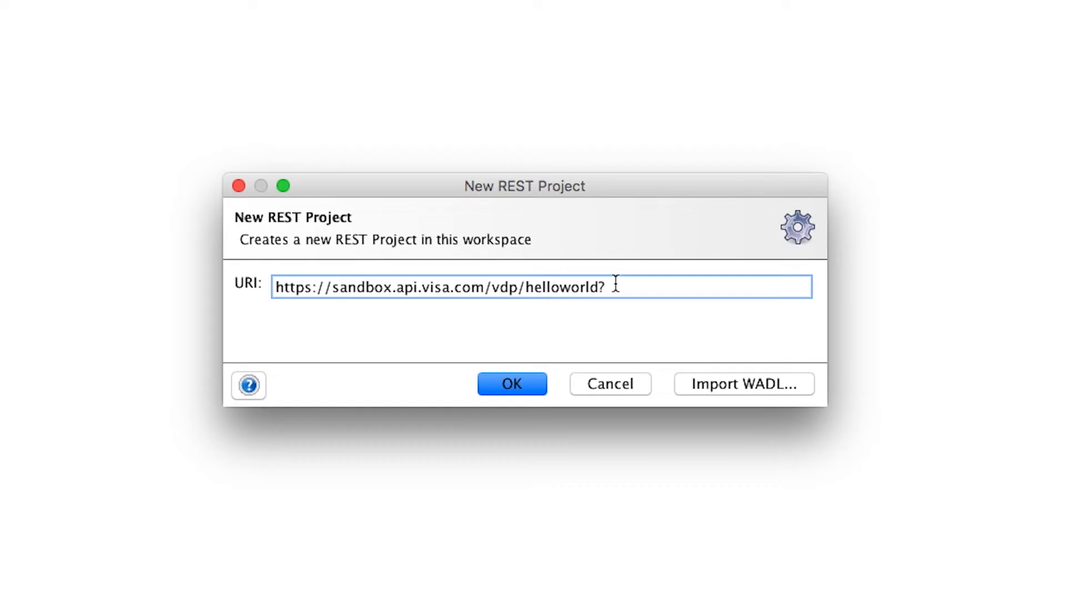
pyautogui.write('apikey')
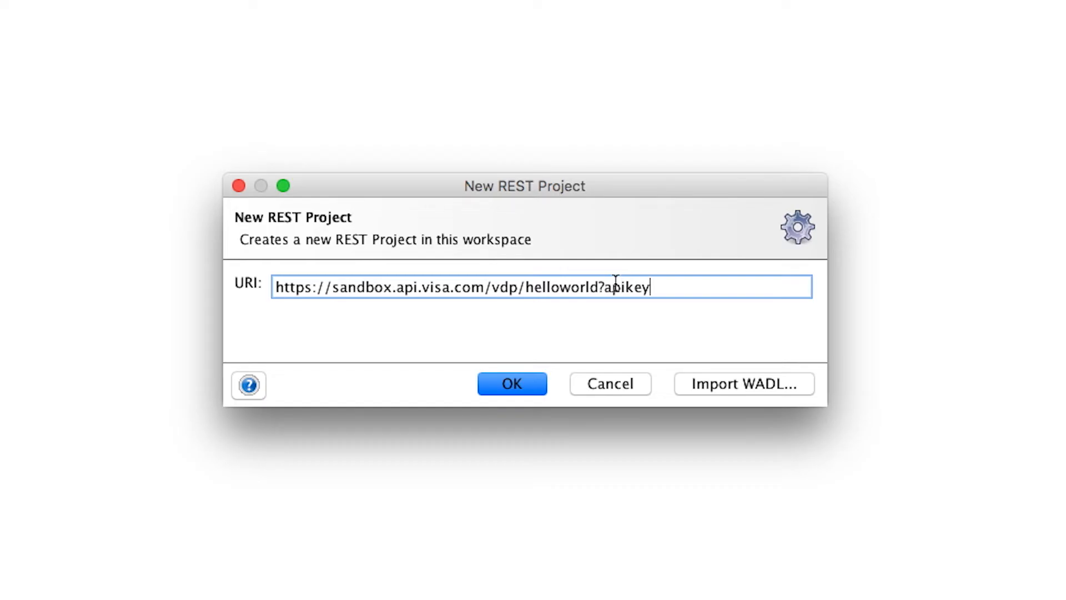
pyautogui.write('=')
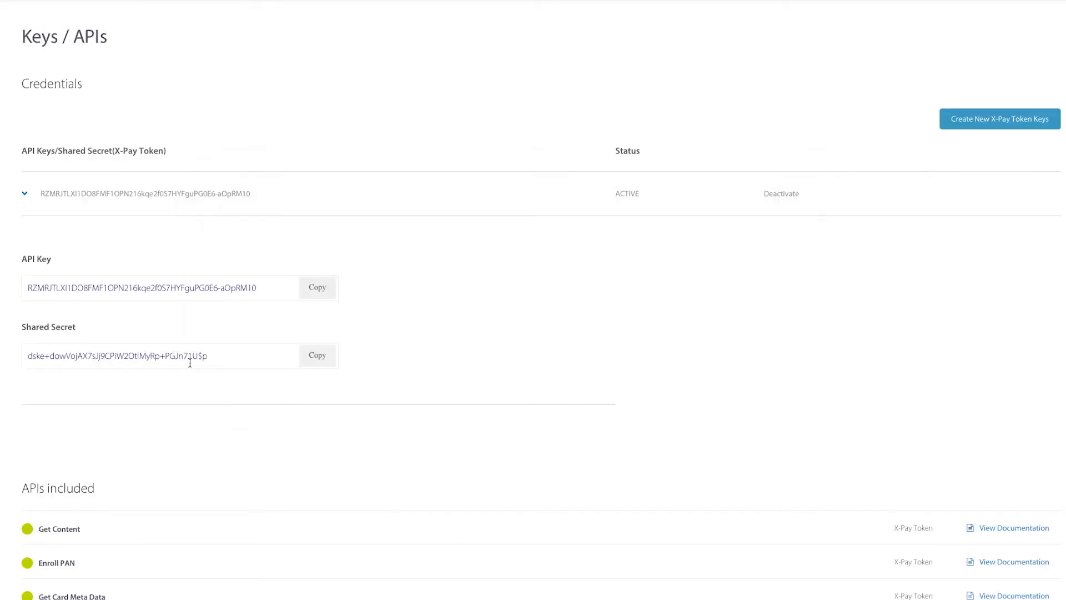
pyautogui.tripleClick(141, 288)
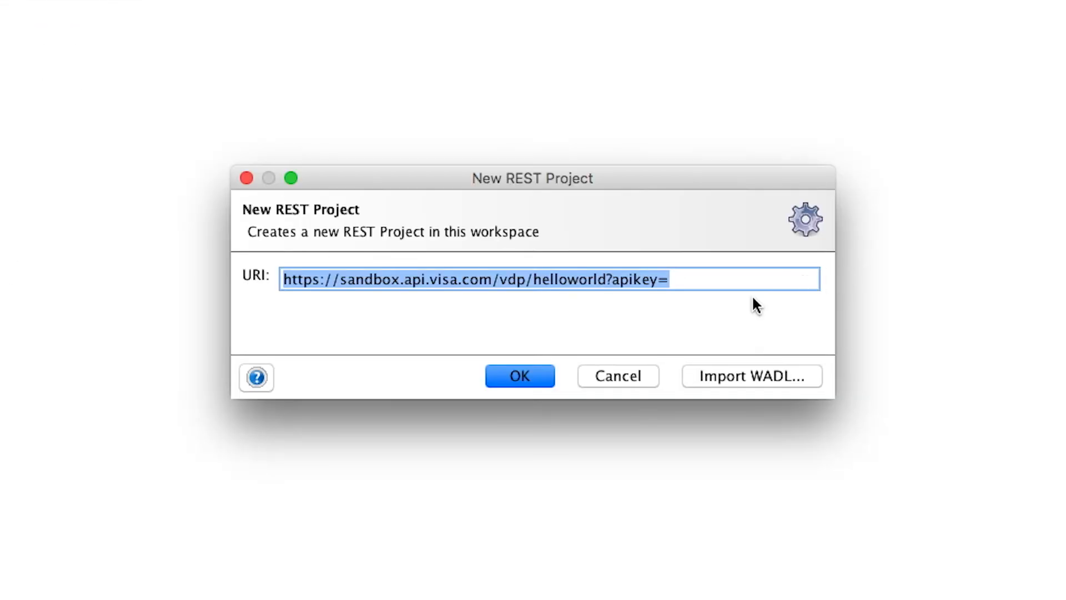
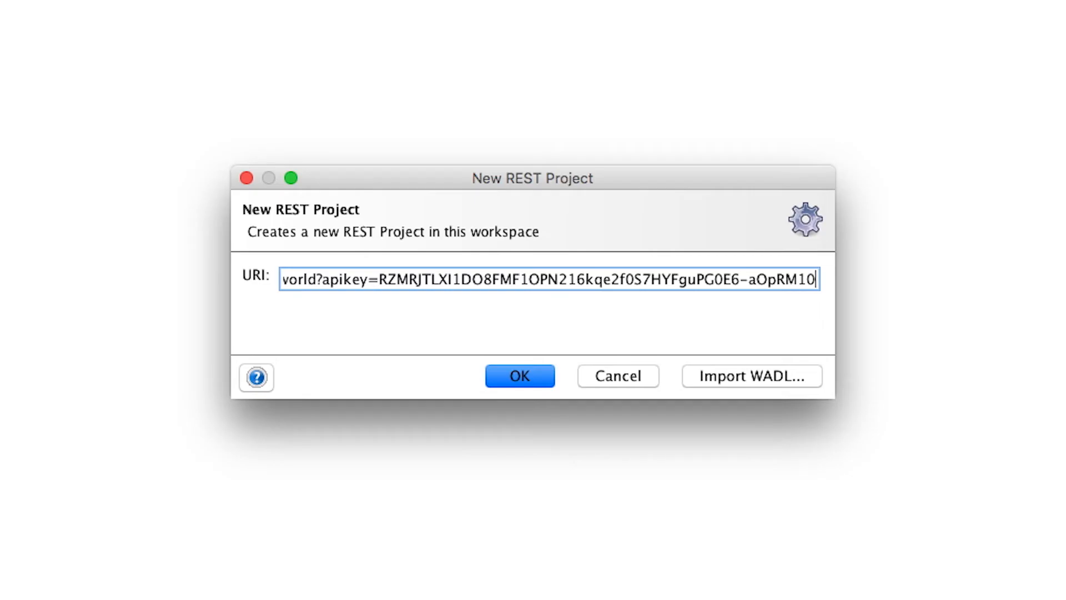
pyautogui.click(519, 375)
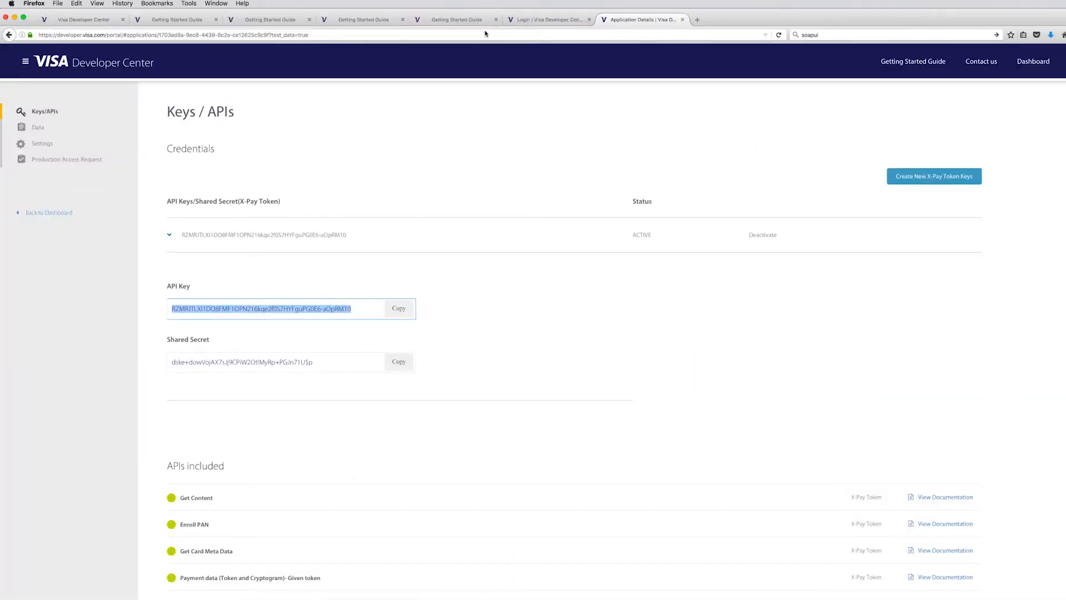
# Review the guide's REST-project and test-suite steps before confirming the URI
pyautogui.click(455, 18)
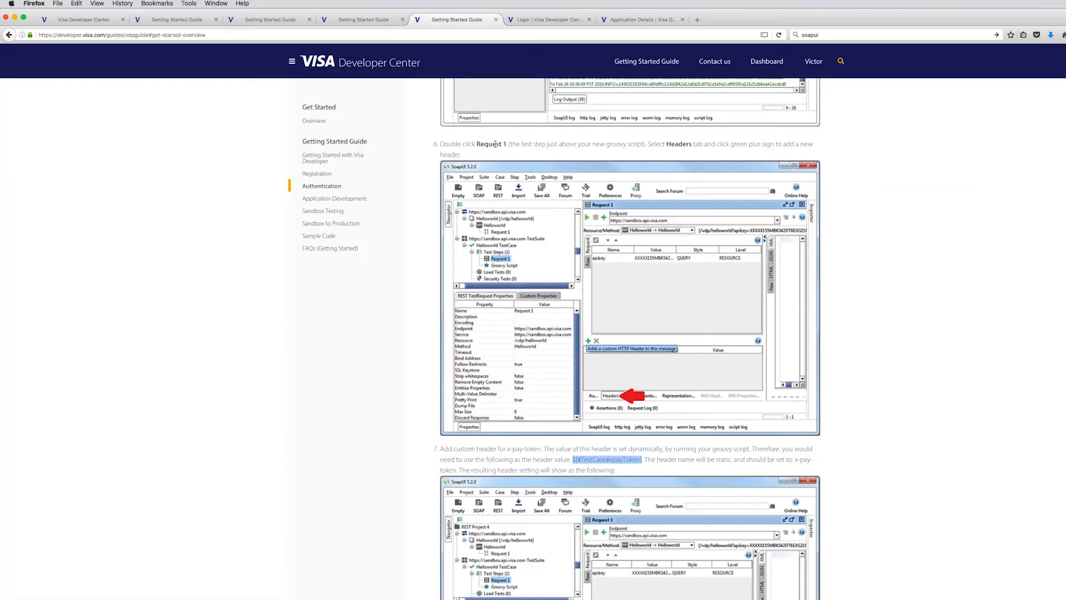
pyautogui.scroll(-3)
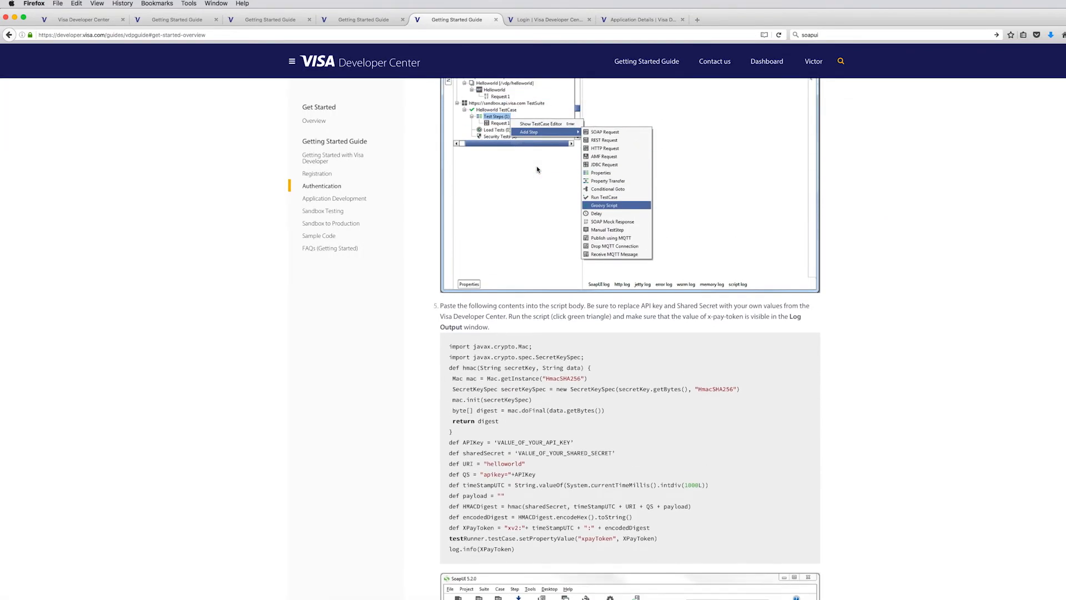
pyautogui.scroll(-3)
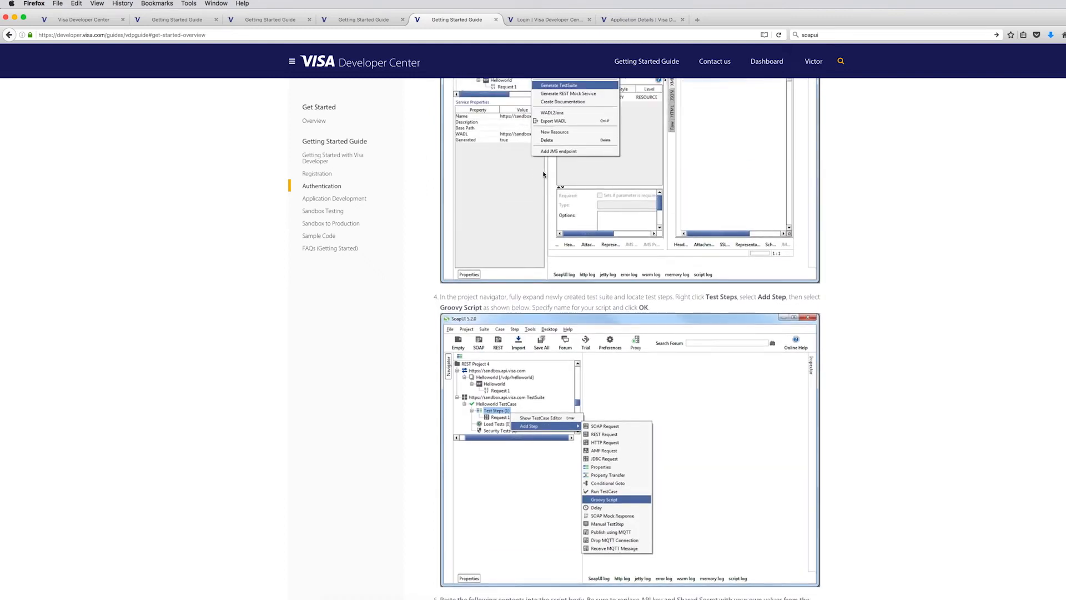
pyautogui.scroll(3)
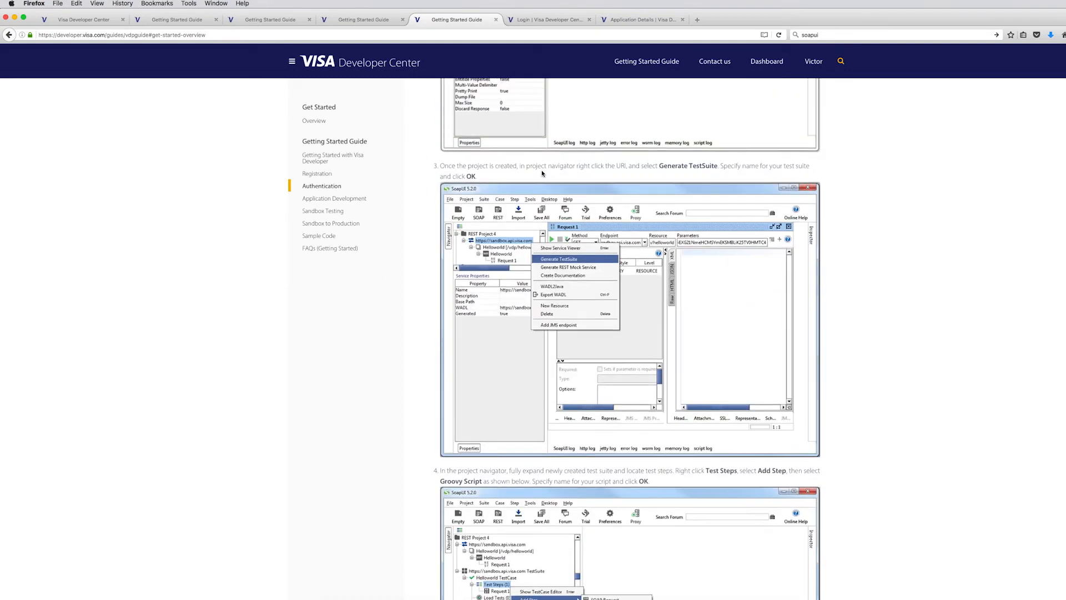
pyautogui.scroll(-3)
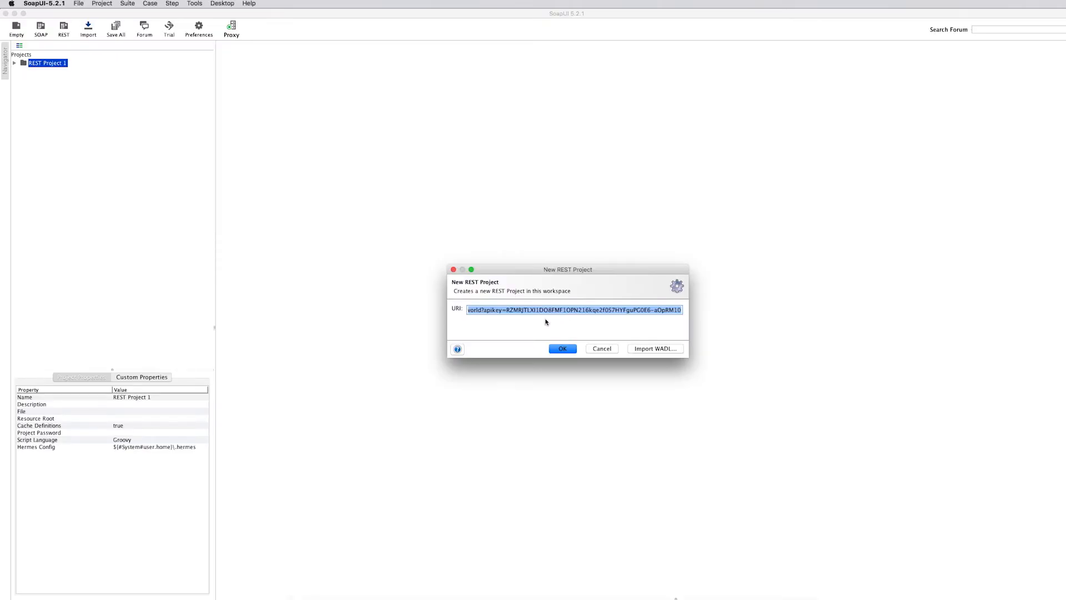
# Create REST Project 2 from the helloworld URI and bring up the sandbox service's actions
pyautogui.click(562, 347)
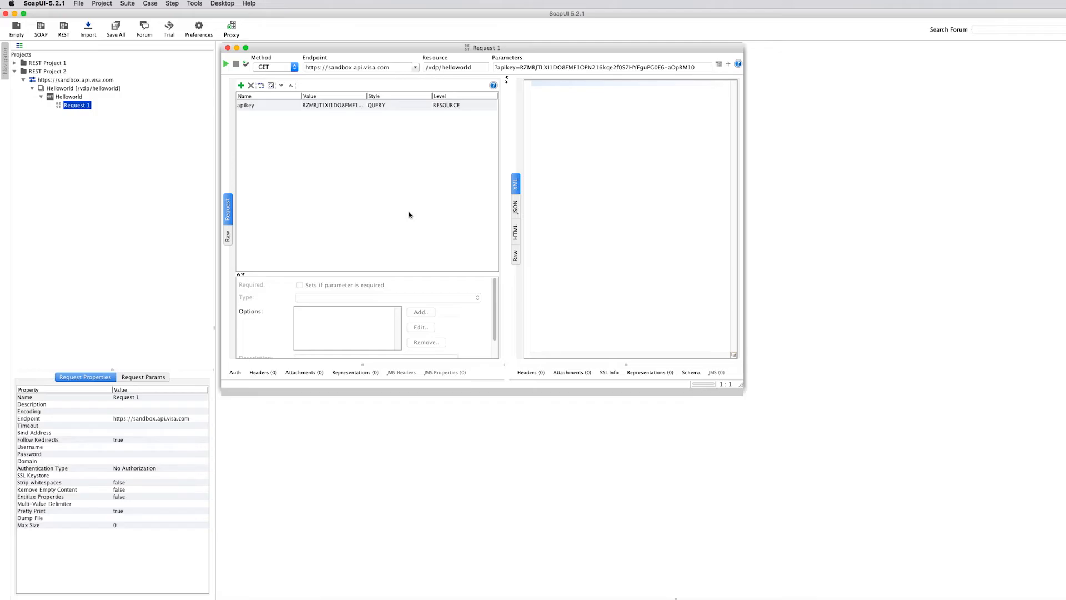
pyautogui.moveTo(407, 213)
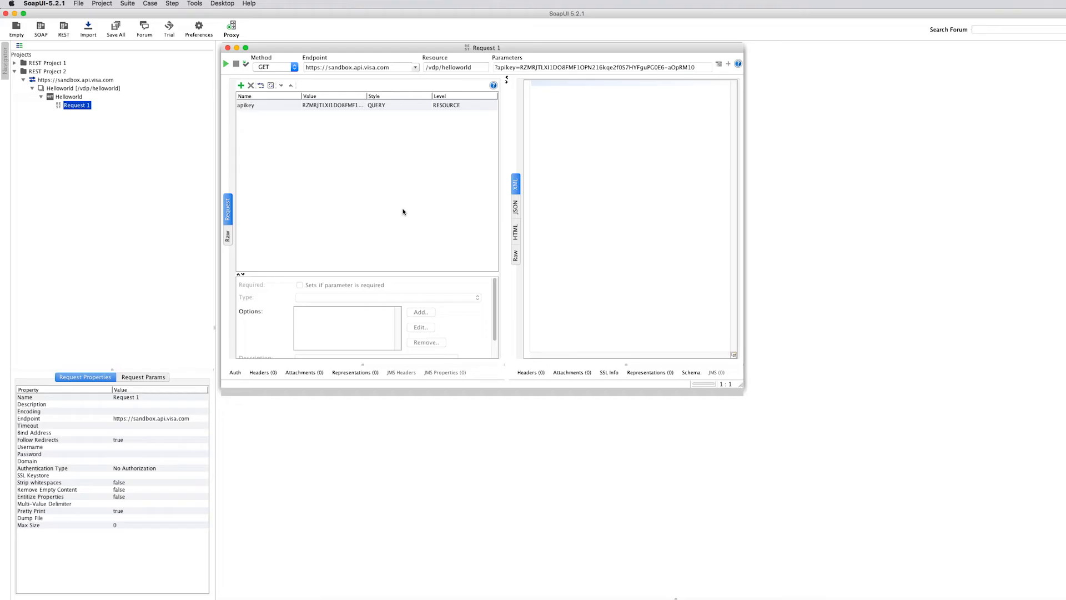
pyautogui.moveTo(408, 211)
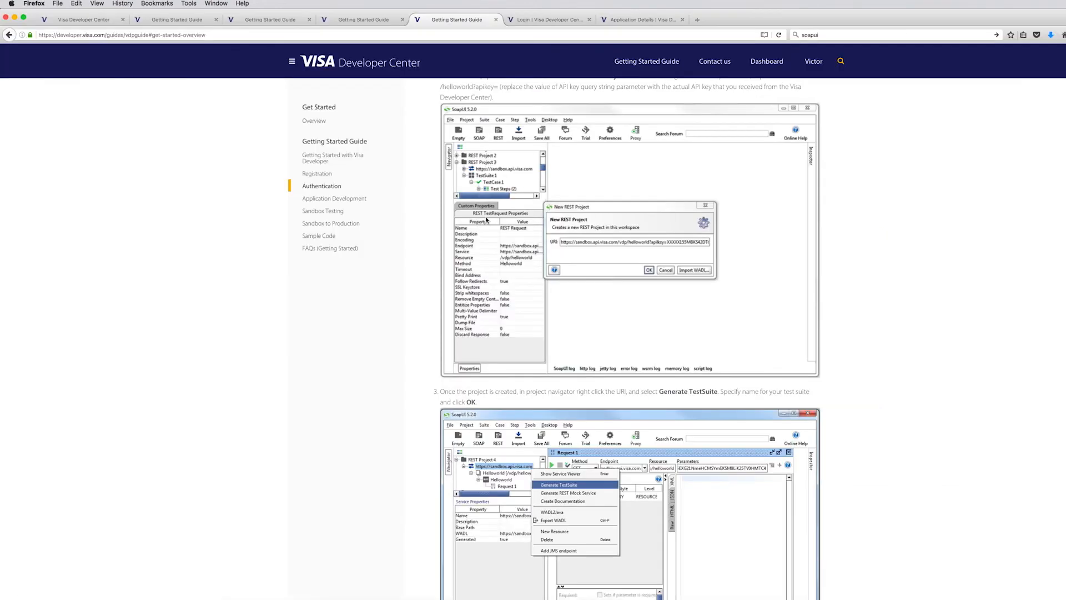
pyautogui.scroll(-3)
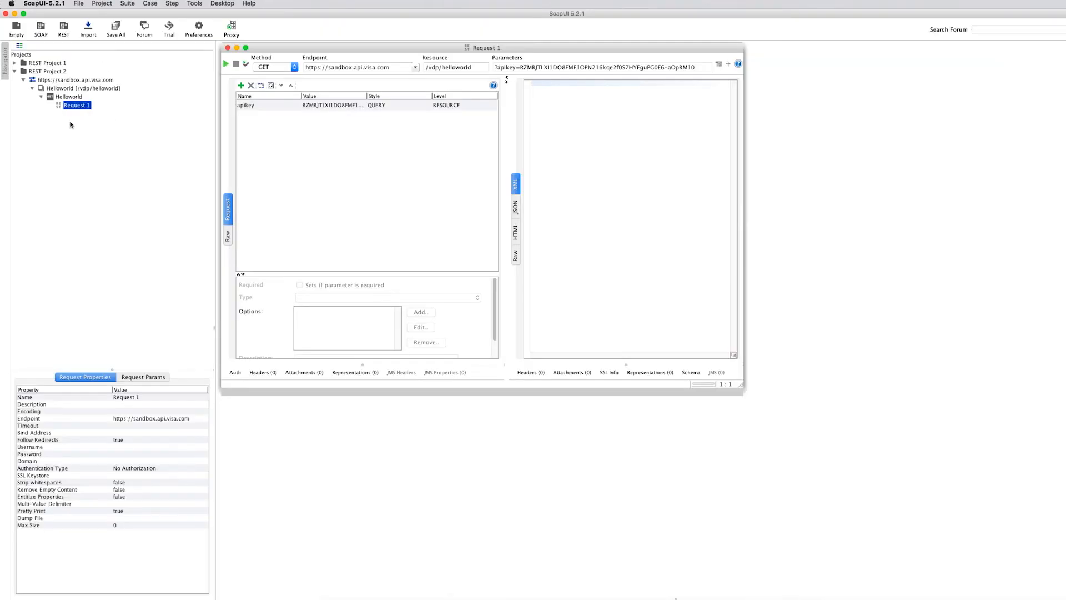
pyautogui.click(75, 80)
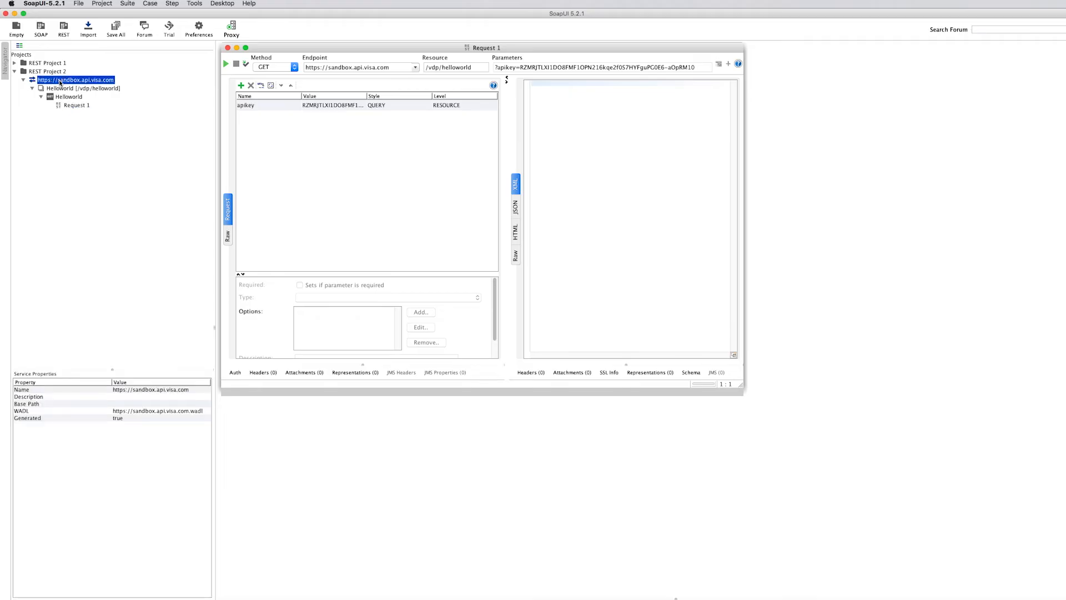
pyautogui.rightClick(74, 80)
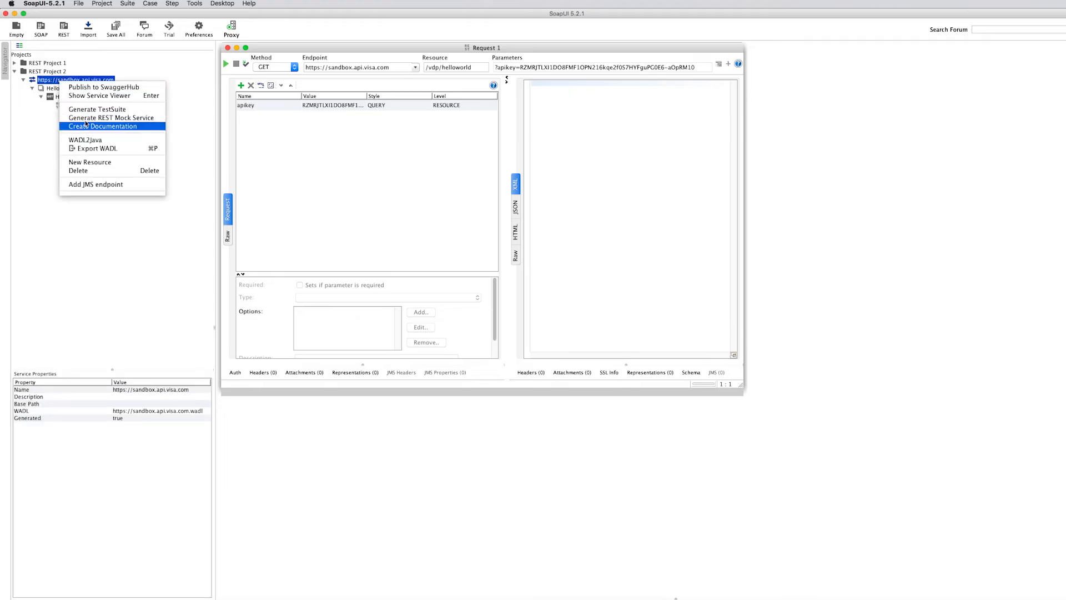
pyautogui.moveTo(97, 109)
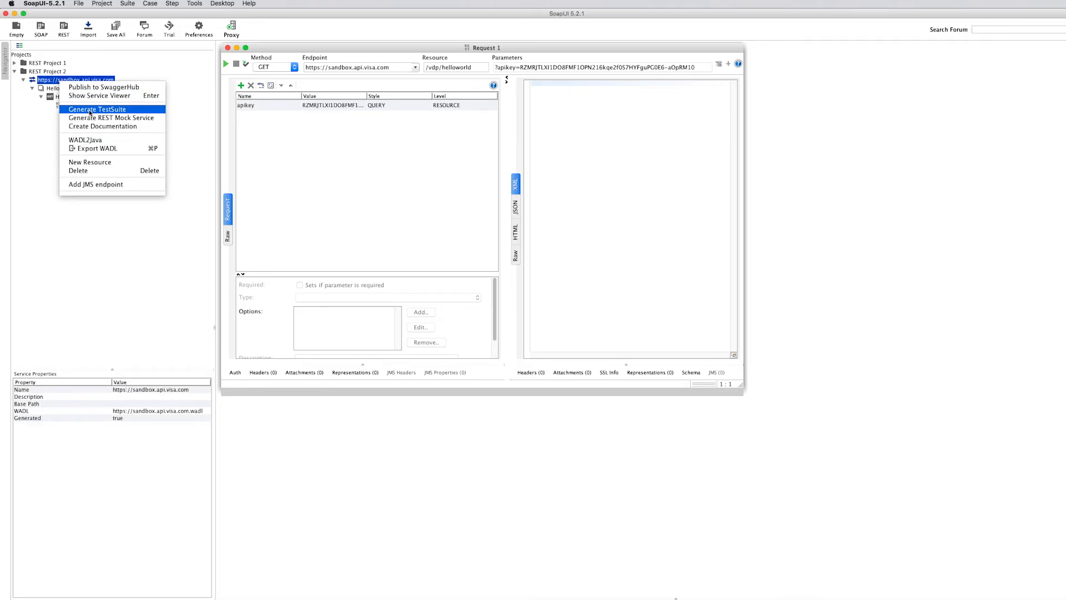
# Generate a TestSuite with a Helloworld TestCase for the sandbox service
pyautogui.click(98, 109)
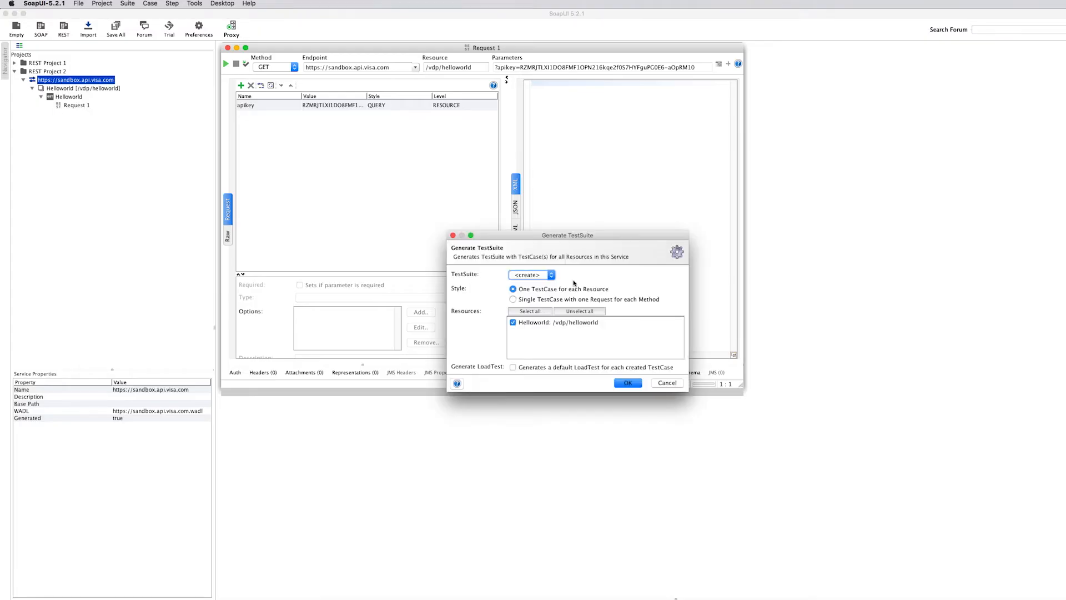
pyautogui.click(626, 382)
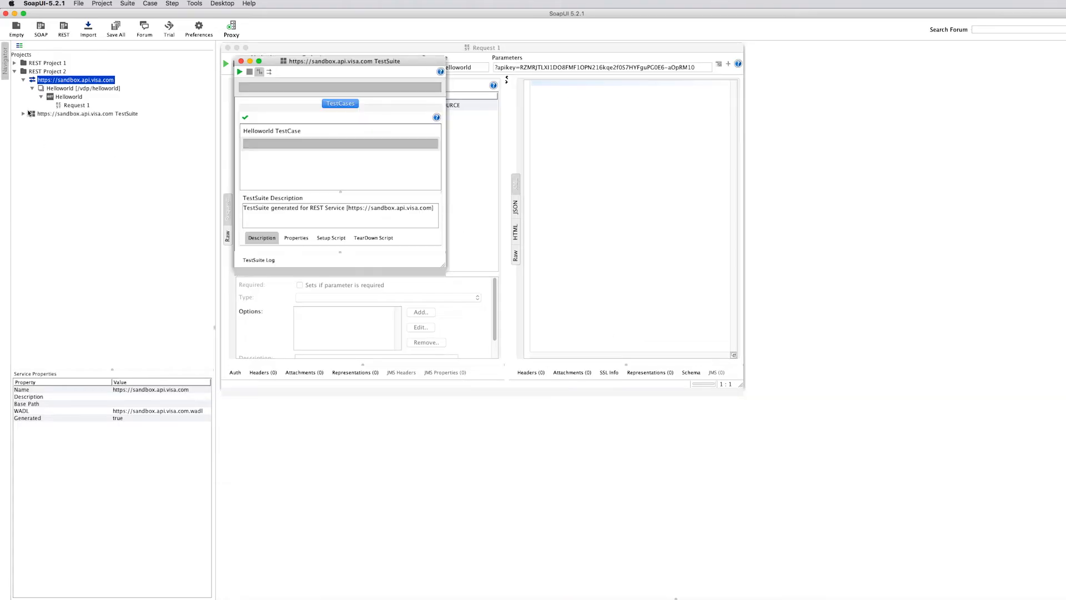
pyautogui.click(23, 113)
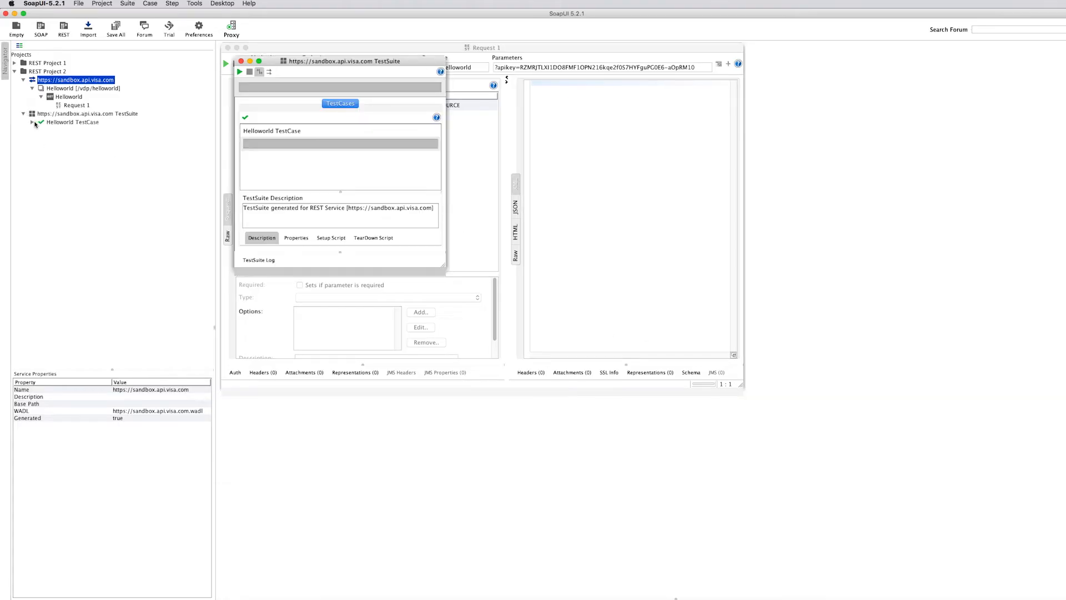
pyautogui.click(32, 122)
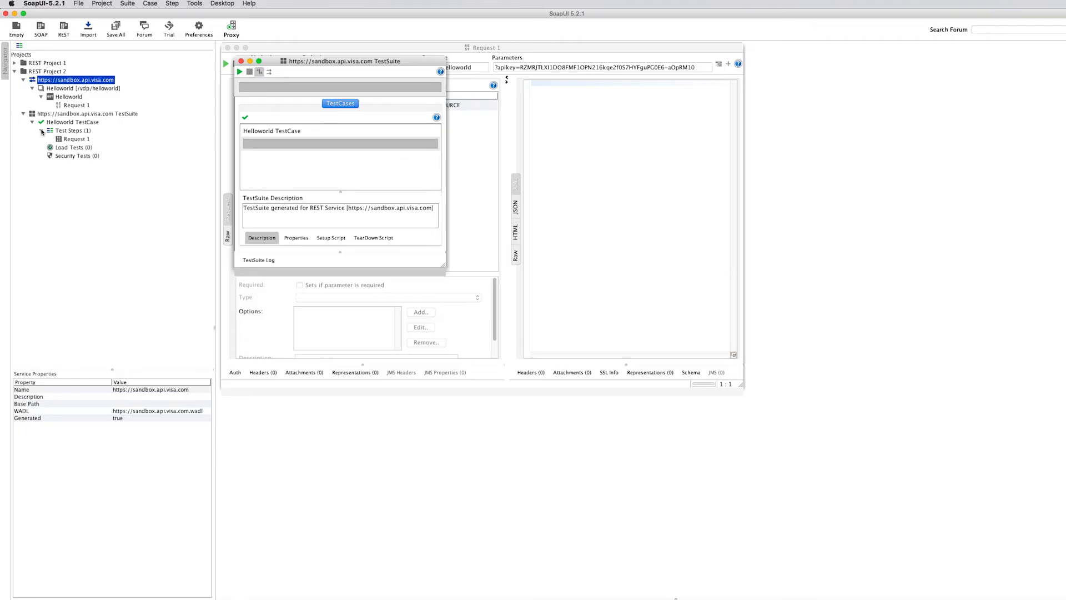
# Add a Groovy Script step to the Helloworld TestCase's test steps
pyautogui.click(72, 130)
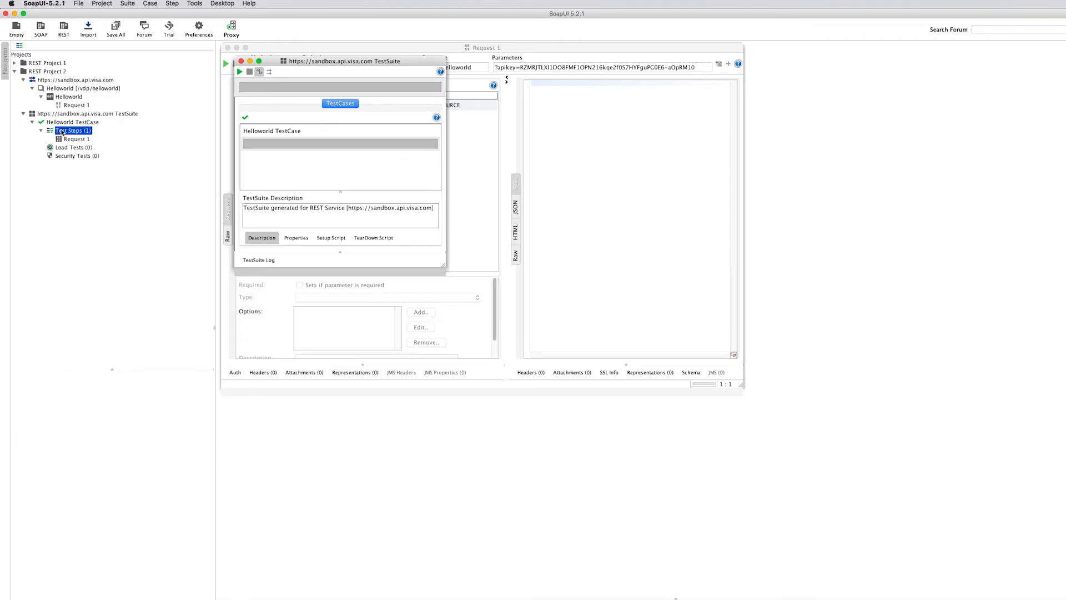
pyautogui.rightClick(74, 130)
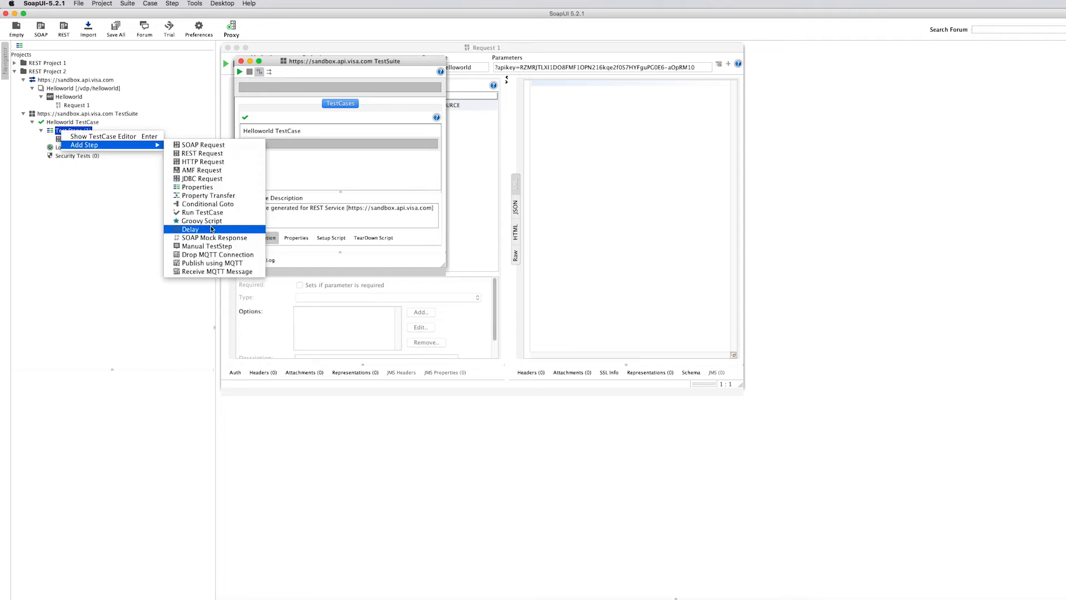
pyautogui.click(201, 220)
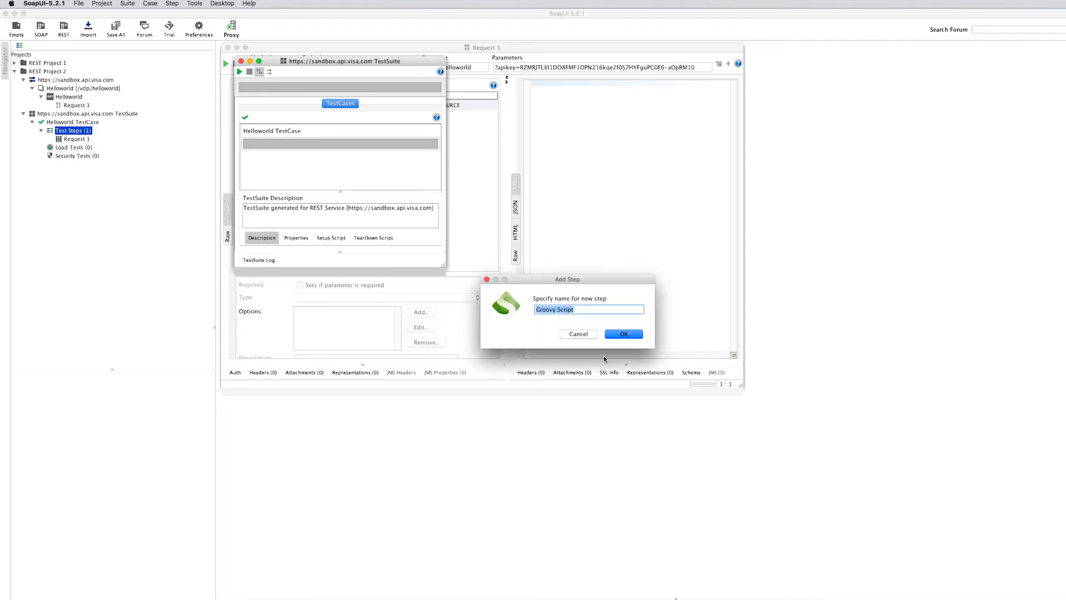
pyautogui.click(621, 333)
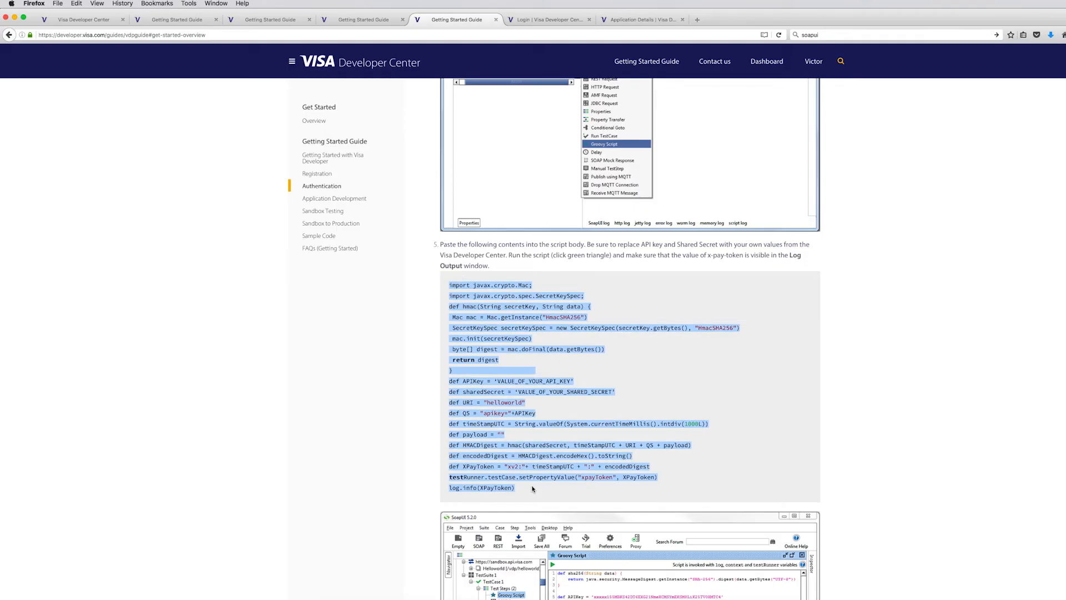
pyautogui.moveTo(547, 388)
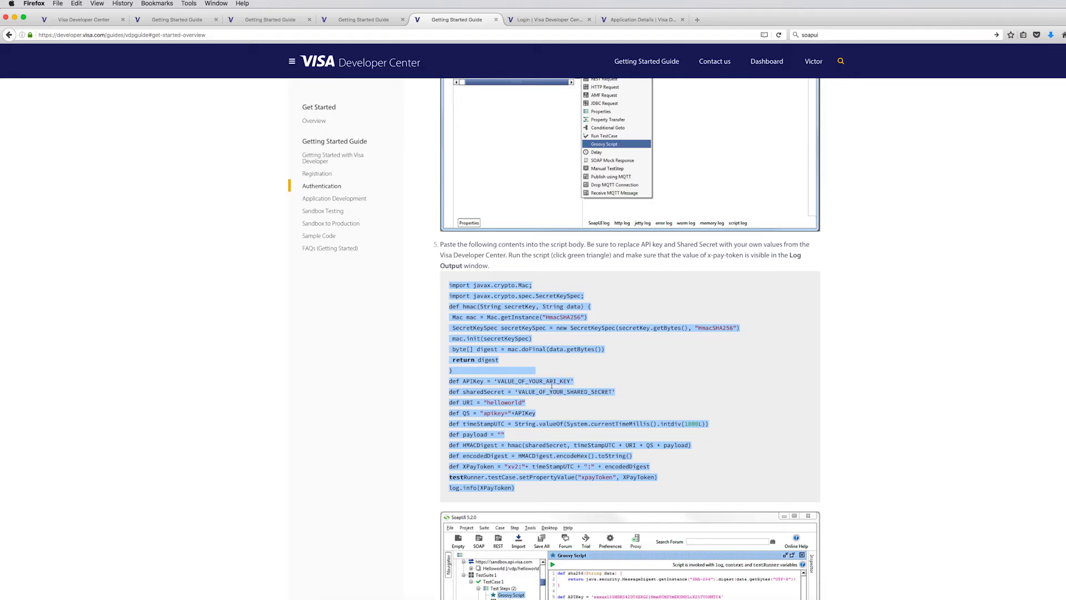
pyautogui.moveTo(575, 392)
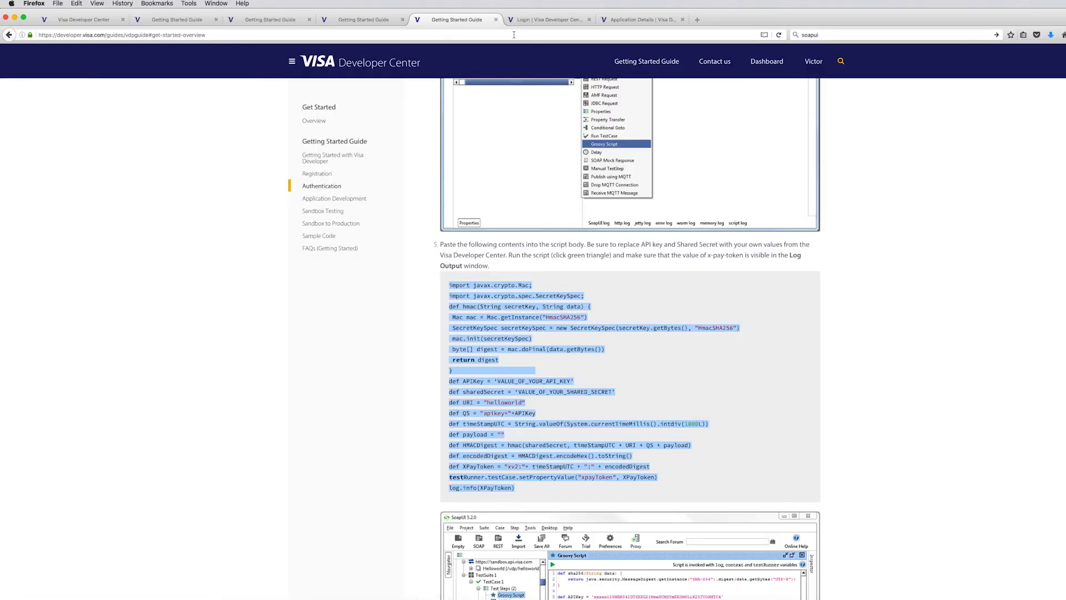
# Bring the copied guide script over to SoapUI's Groovy Script step
pyautogui.click(639, 19)
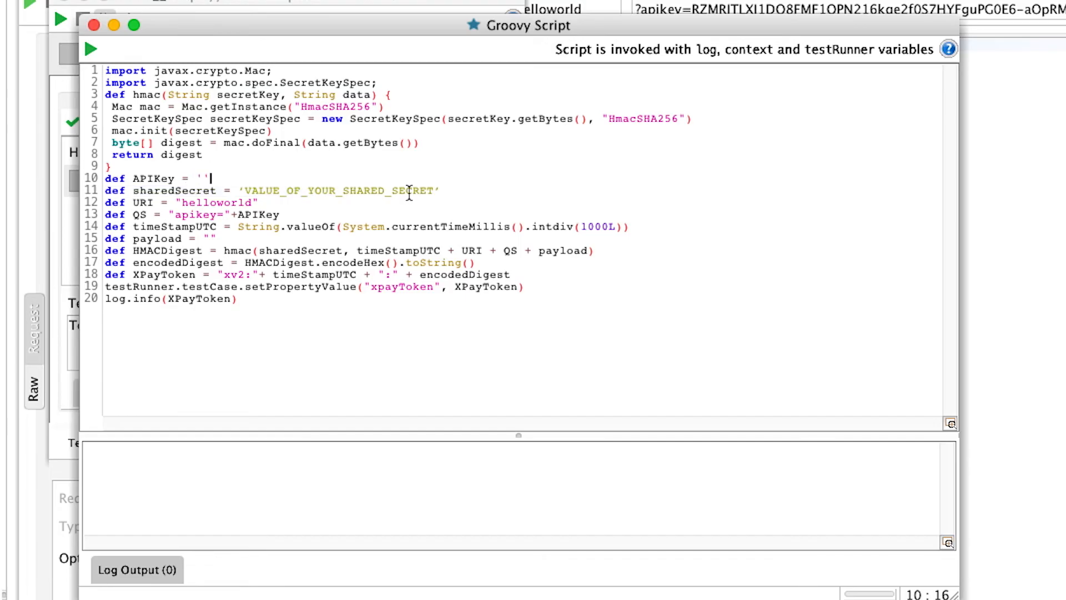
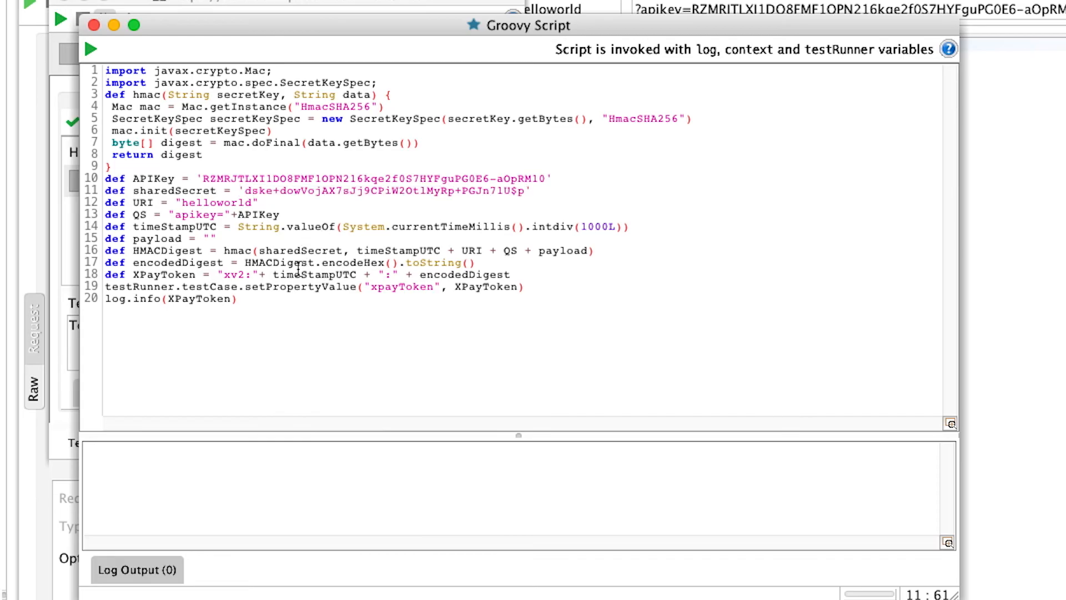
# Fill the script's API key and shared secret with testXPT2's real values
pyautogui.doubleClick(301, 250)
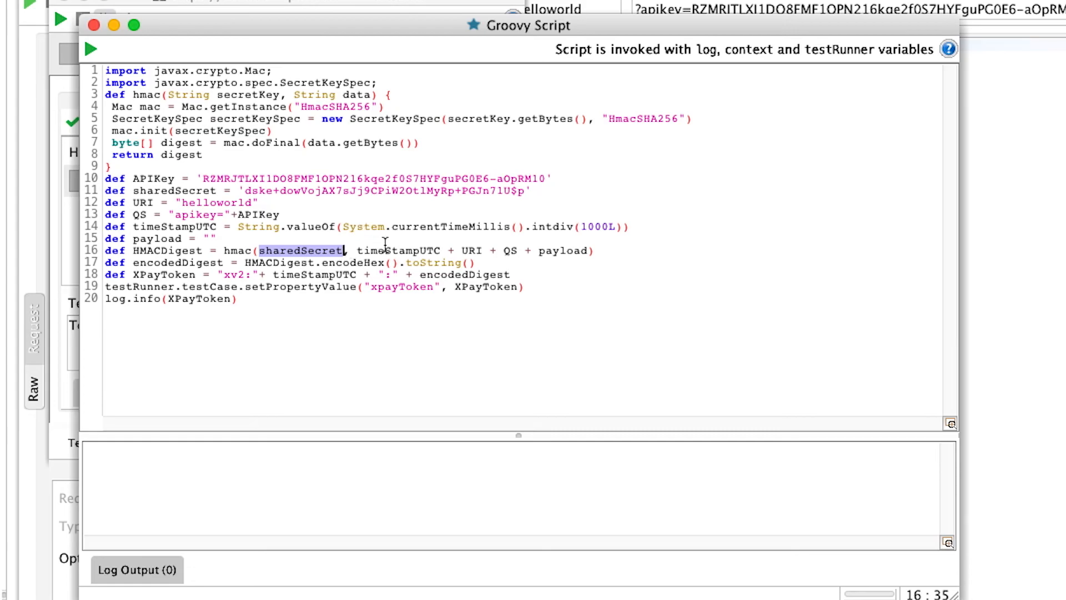
pyautogui.doubleClick(473, 250)
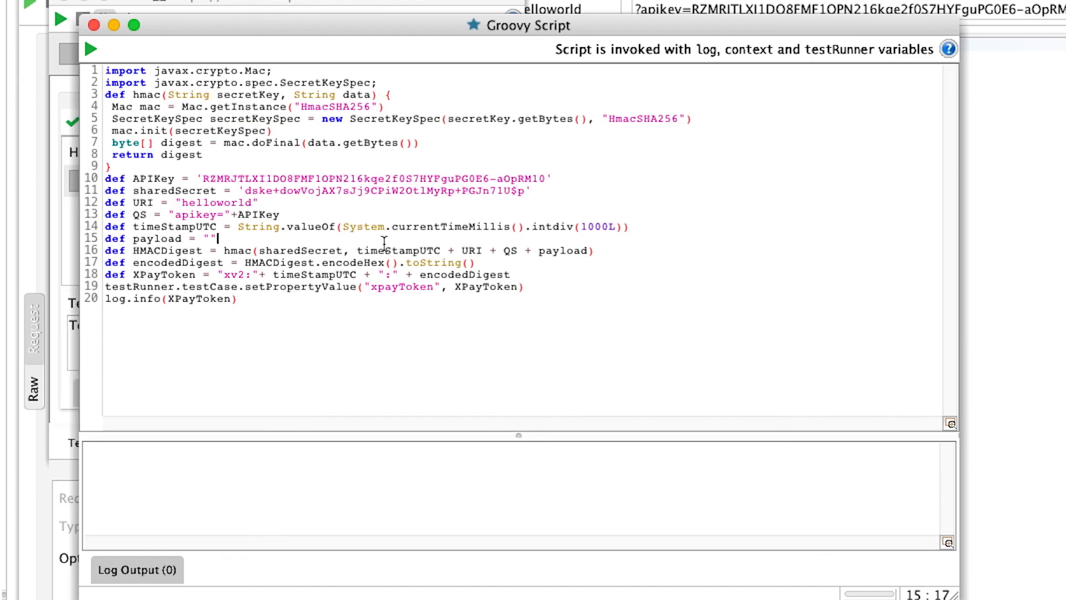
pyautogui.moveTo(414, 253)
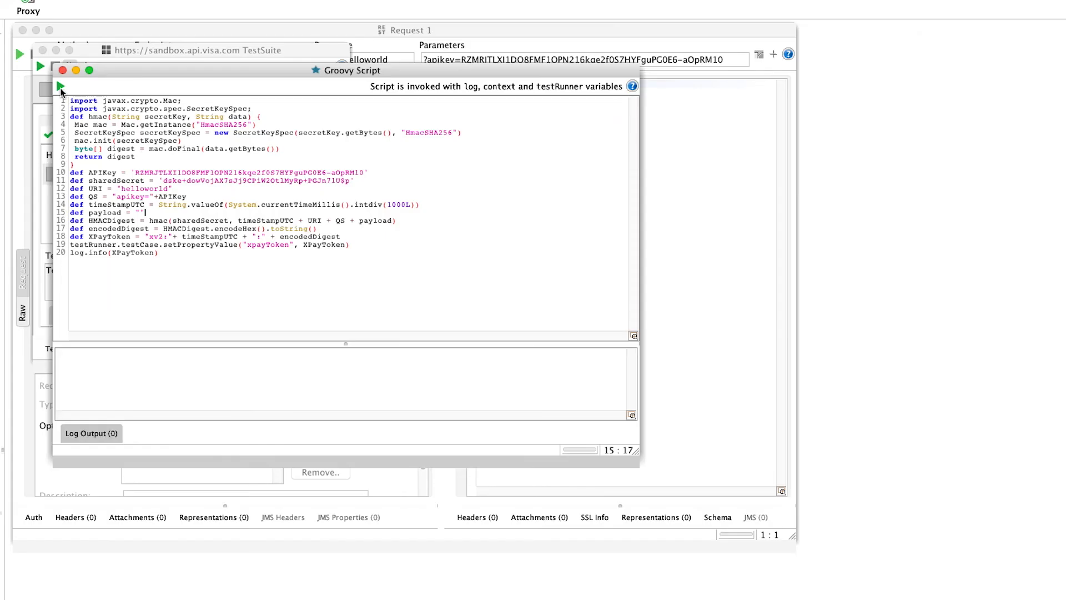
# Run the script to log an xv2 X-Pay token and start a new header on Request 1
pyautogui.click(60, 86)
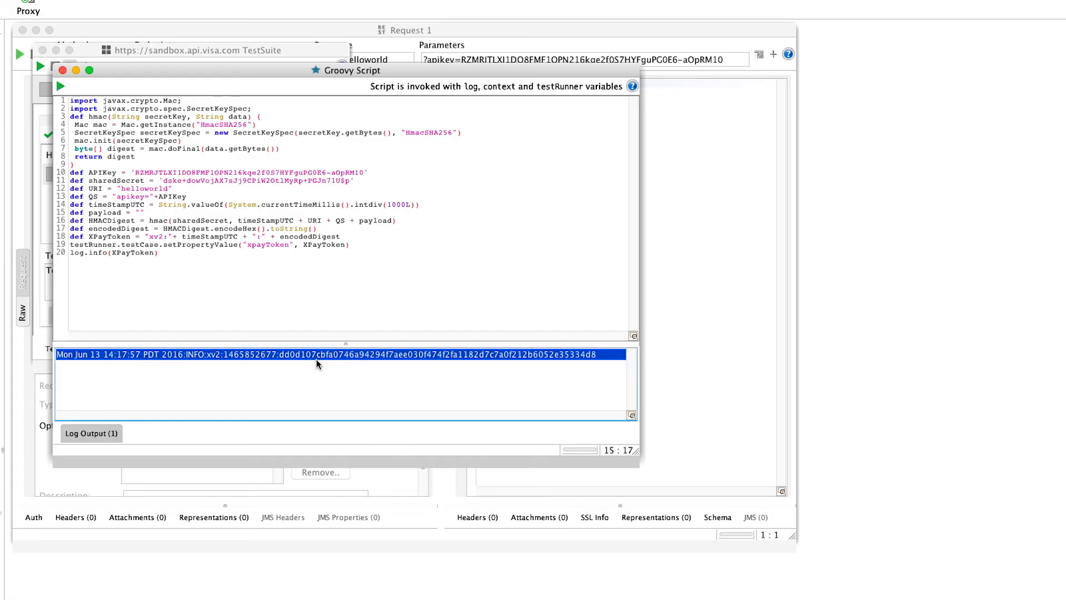
pyautogui.moveTo(329, 362)
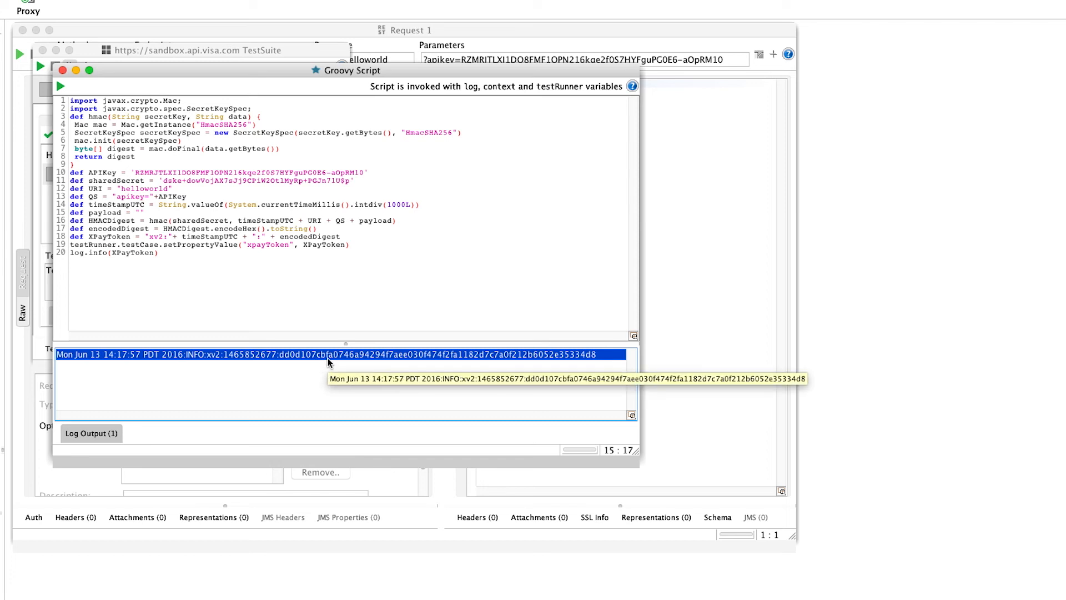
pyautogui.moveTo(339, 341)
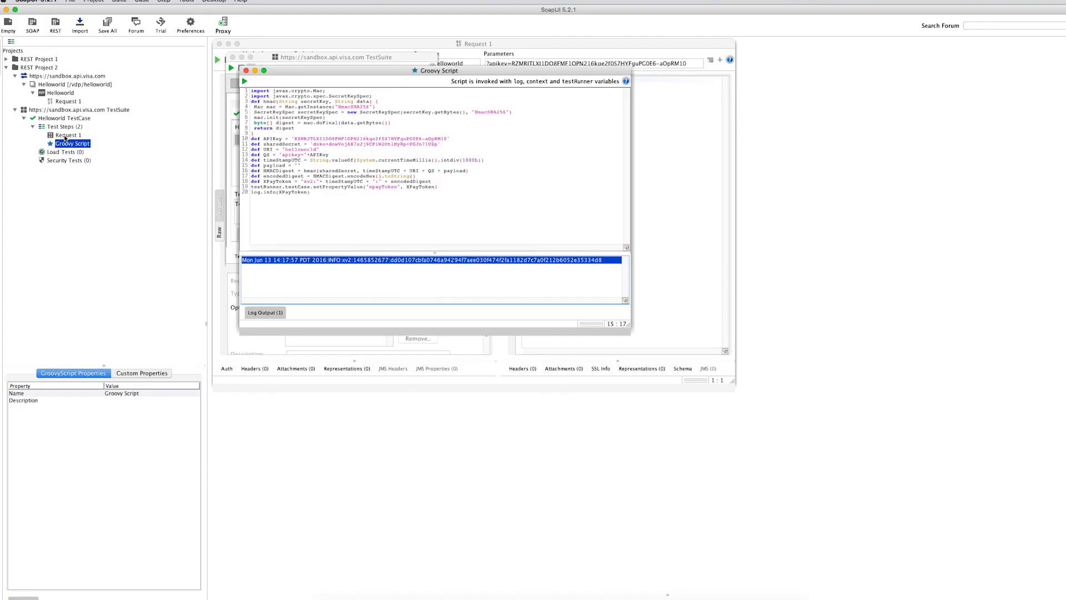
pyautogui.click(68, 101)
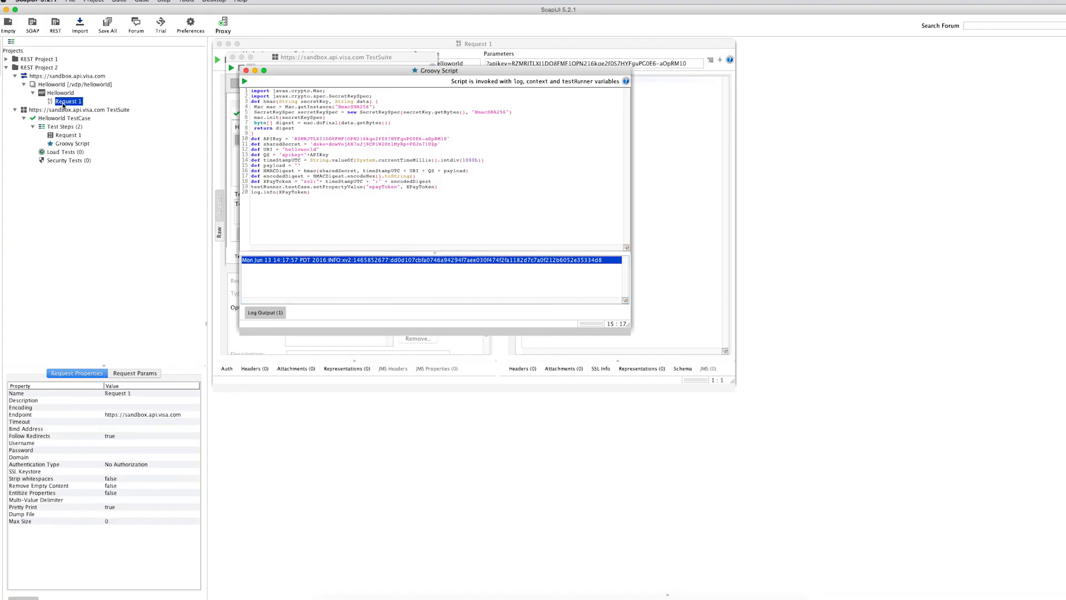
pyautogui.click(254, 71)
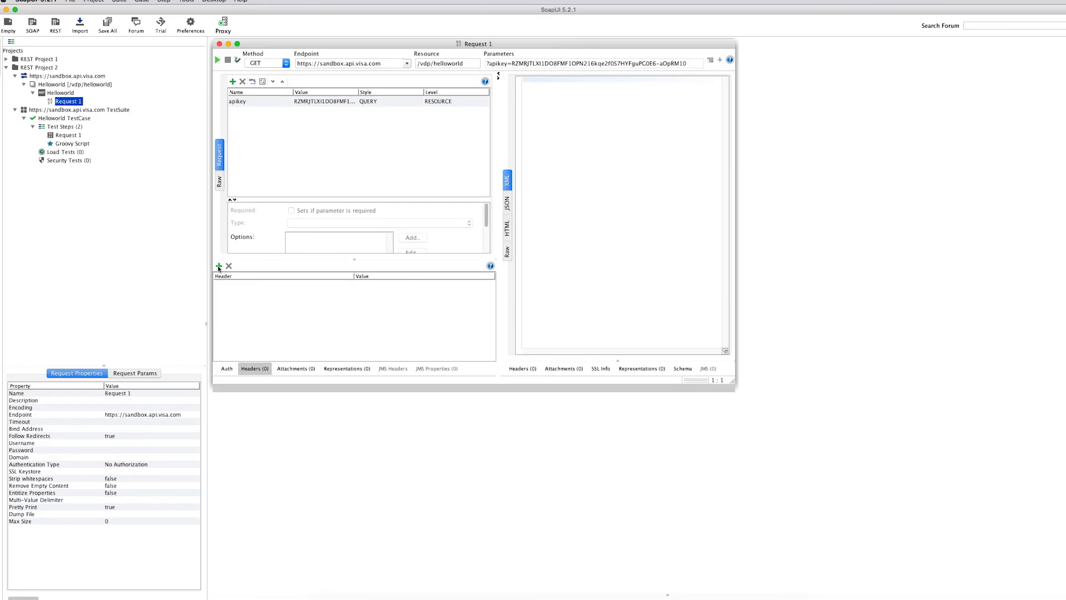
pyautogui.click(219, 265)
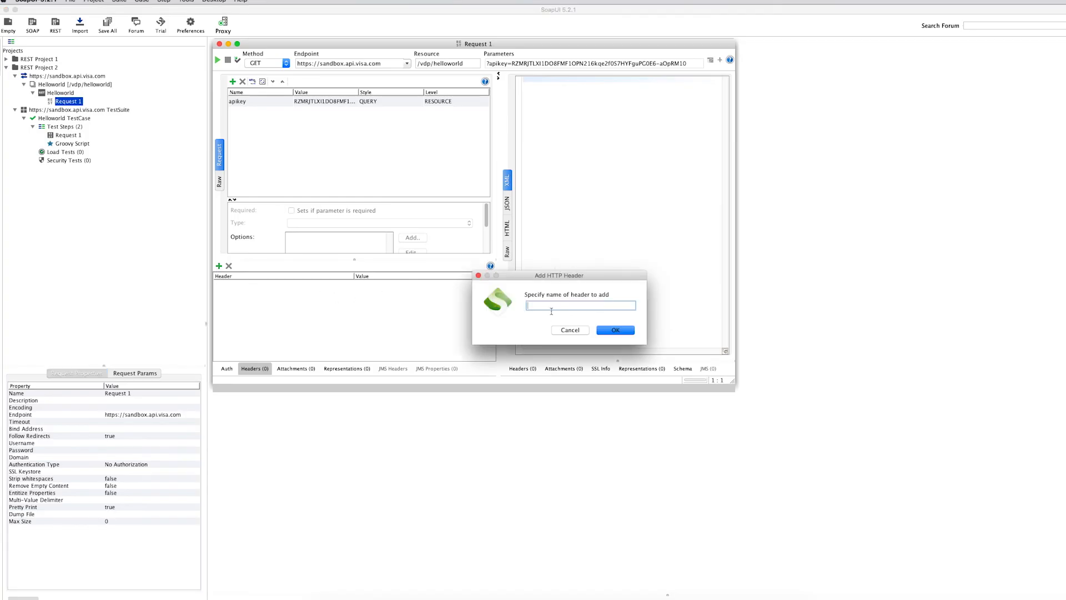
pyautogui.press('cmd+tab')
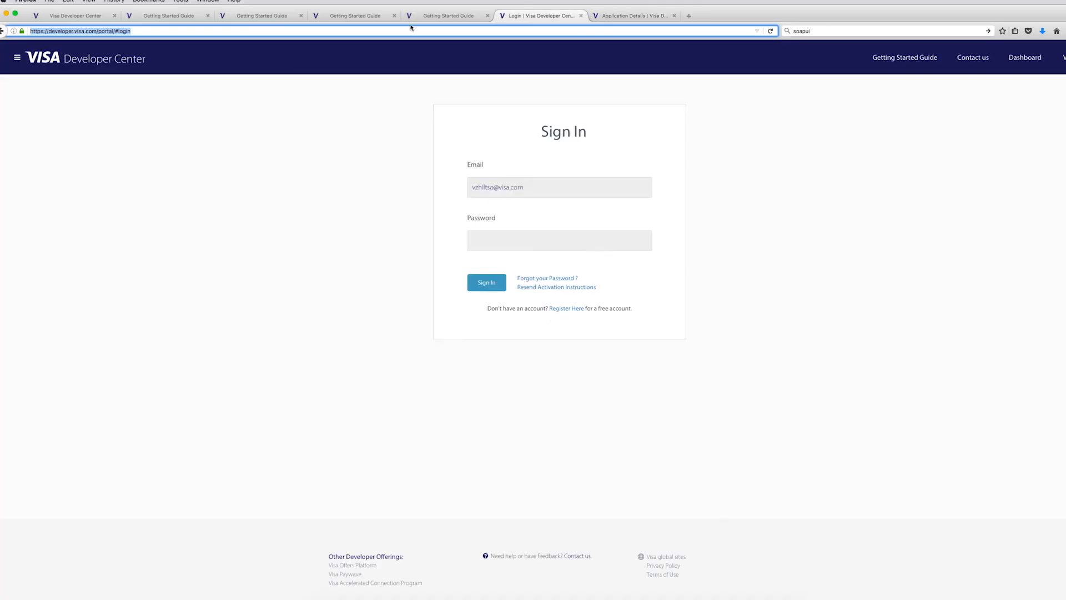
# Scroll the Visa guide to step 7 and select the header name x-pay-token
pyautogui.click(448, 14)
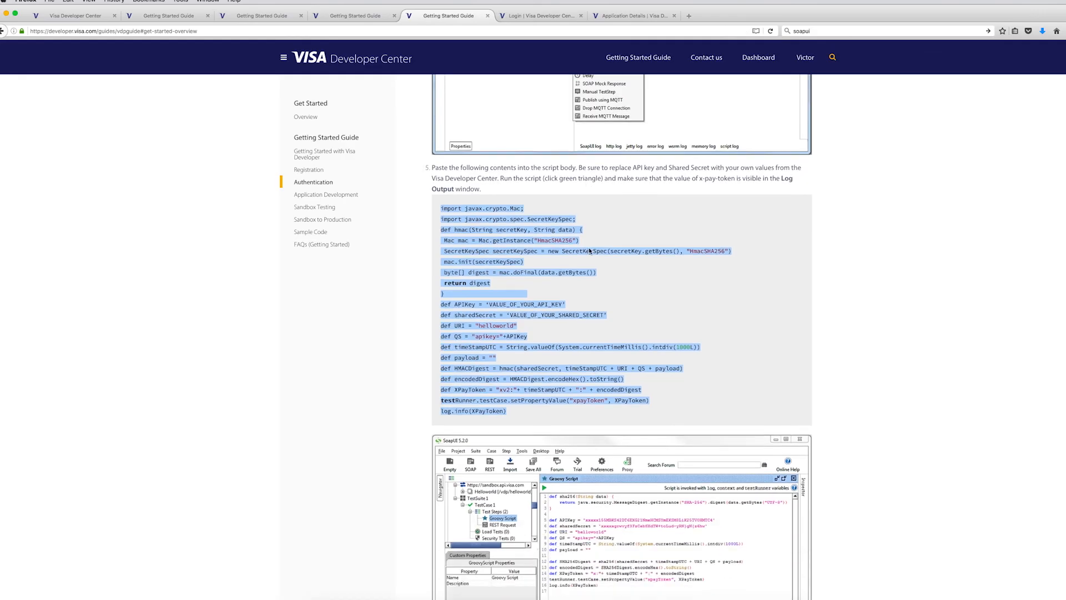
pyautogui.scroll(-3)
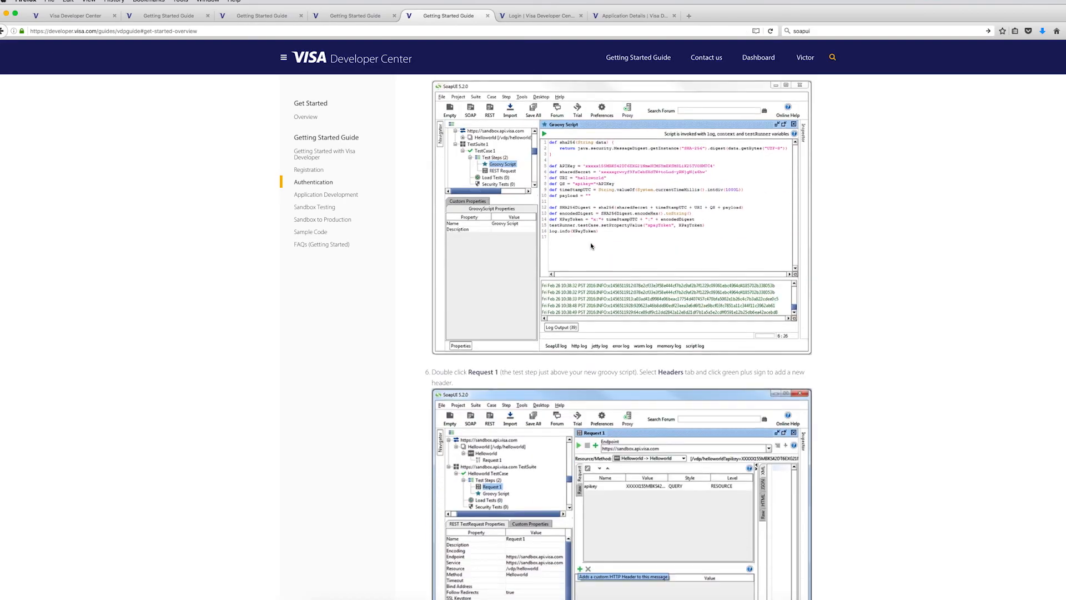
pyautogui.scroll(-3)
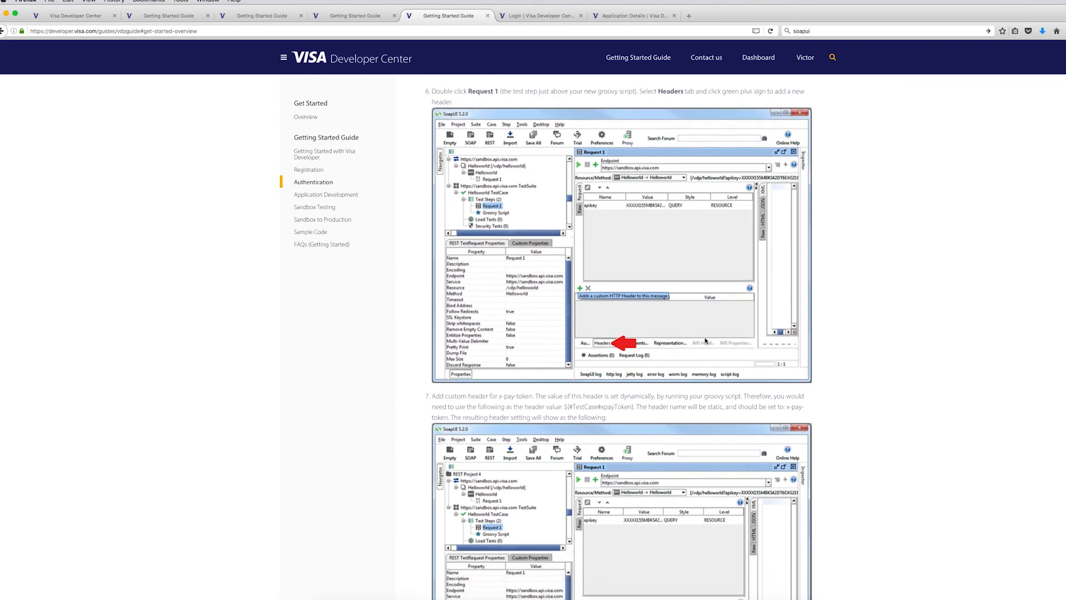
pyautogui.moveTo(787, 408)
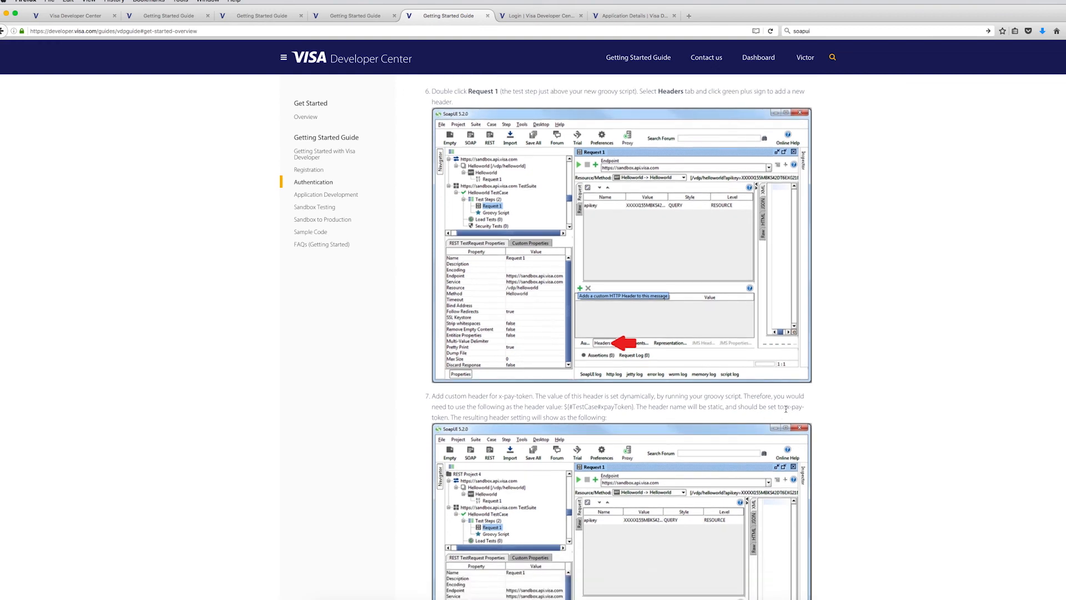
pyautogui.moveTo(506, 406); pyautogui.dragTo(782, 407)
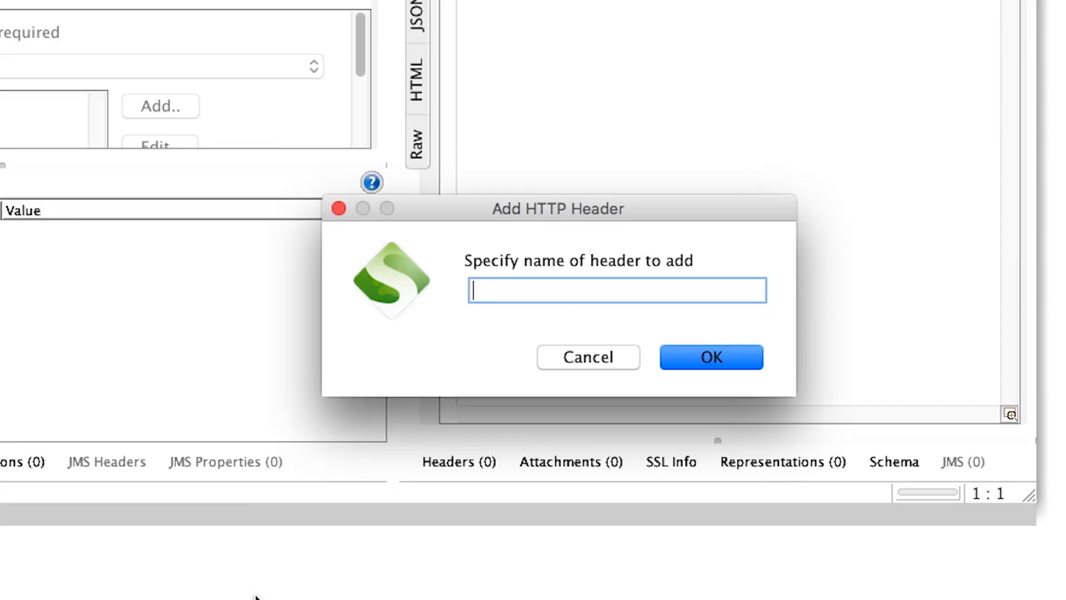
# Name the new HTTP header x-pay-token and confirm it
pyautogui.write('x-pay-token')
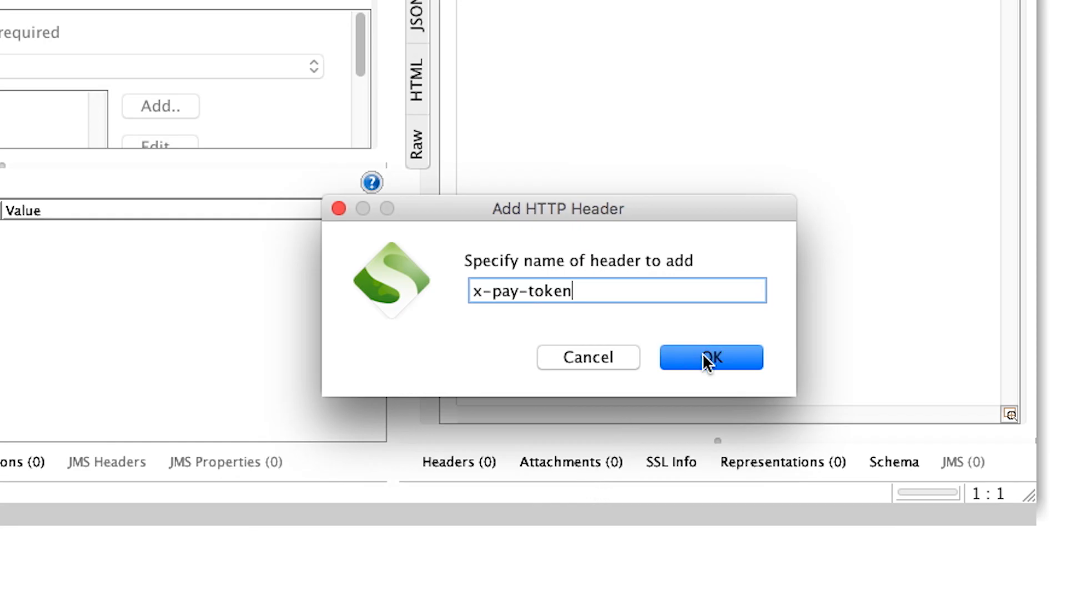
pyautogui.click(711, 356)
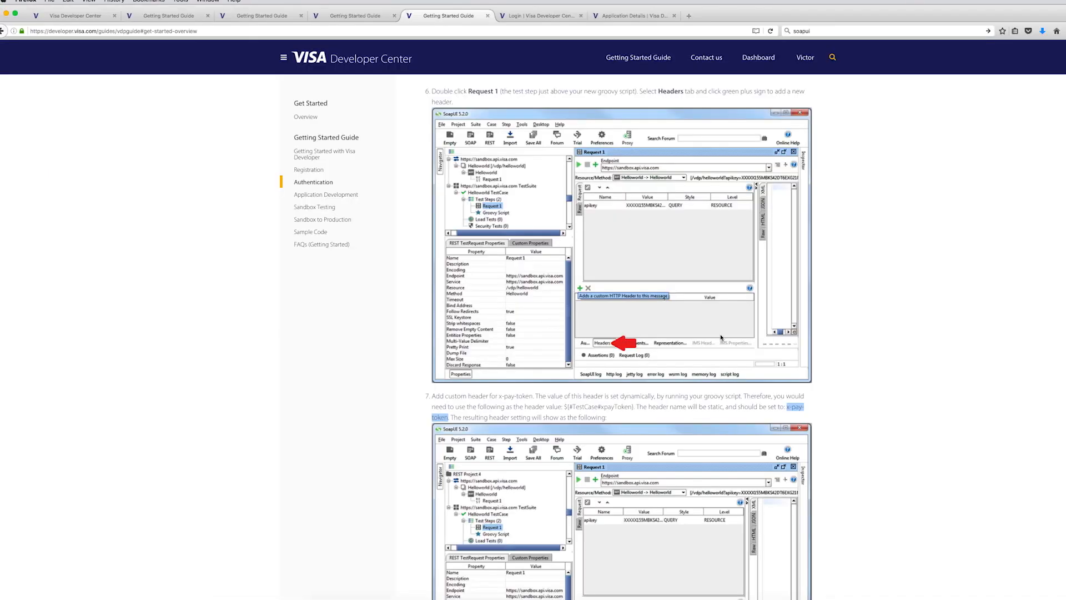
pyautogui.moveTo(561, 407)
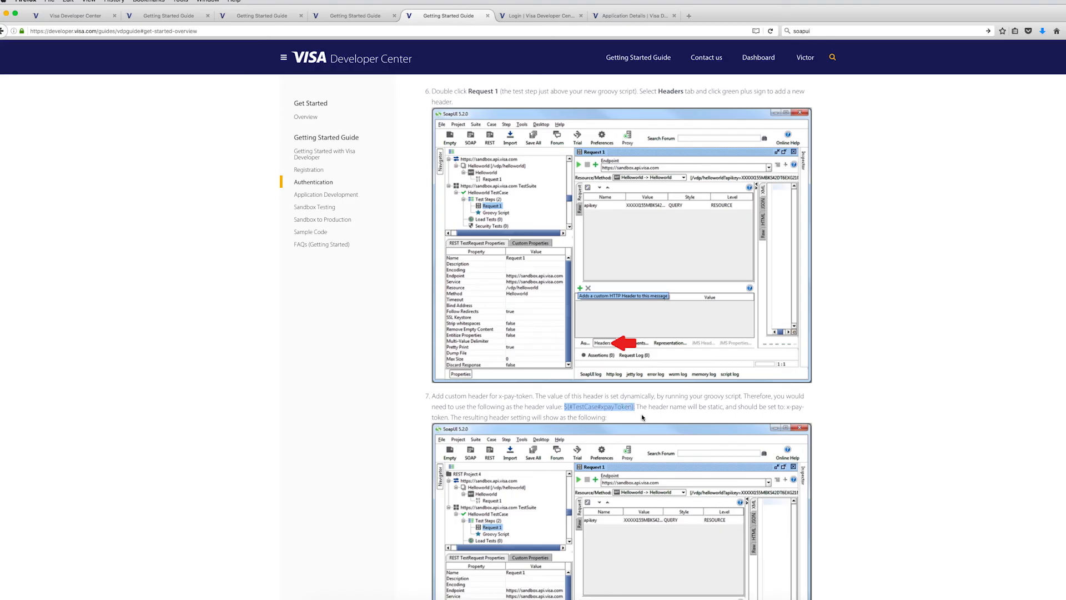
pyautogui.moveTo(627, 414)
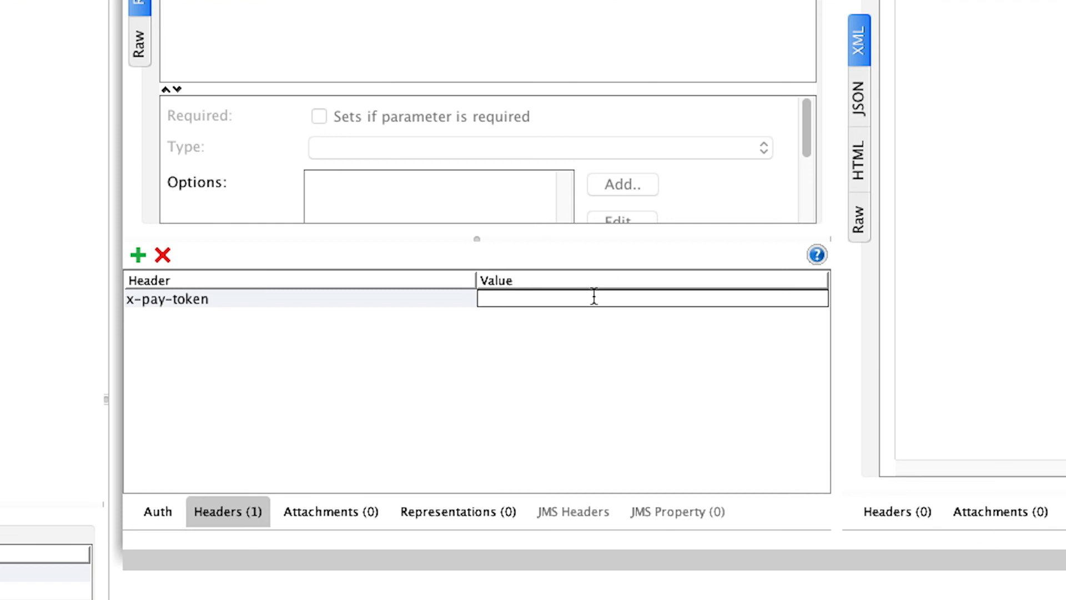
# Set the header value to ${#TestCase#xpayToken} and send Request 1, getting a helloworld response
pyautogui.write('${#TestCase#xpayToken}.')
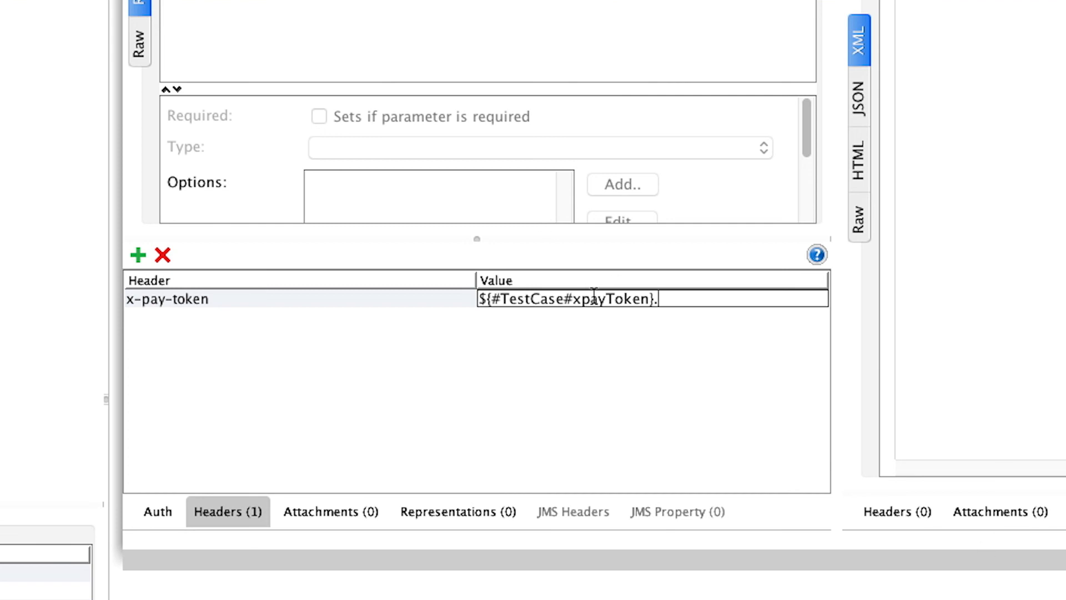
pyautogui.press('Backspace')
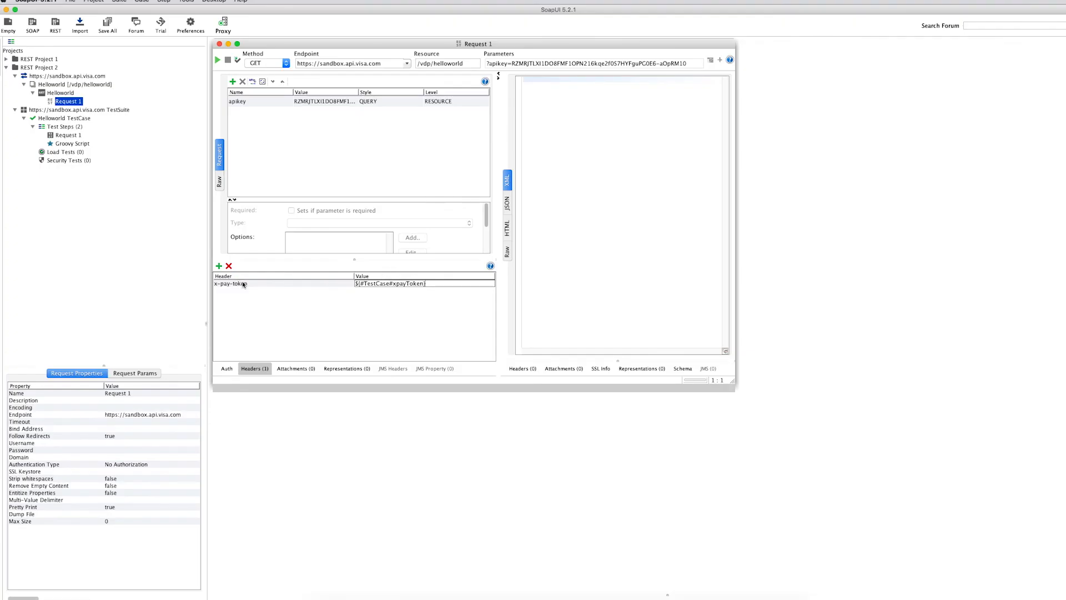
pyautogui.moveTo(217, 60)
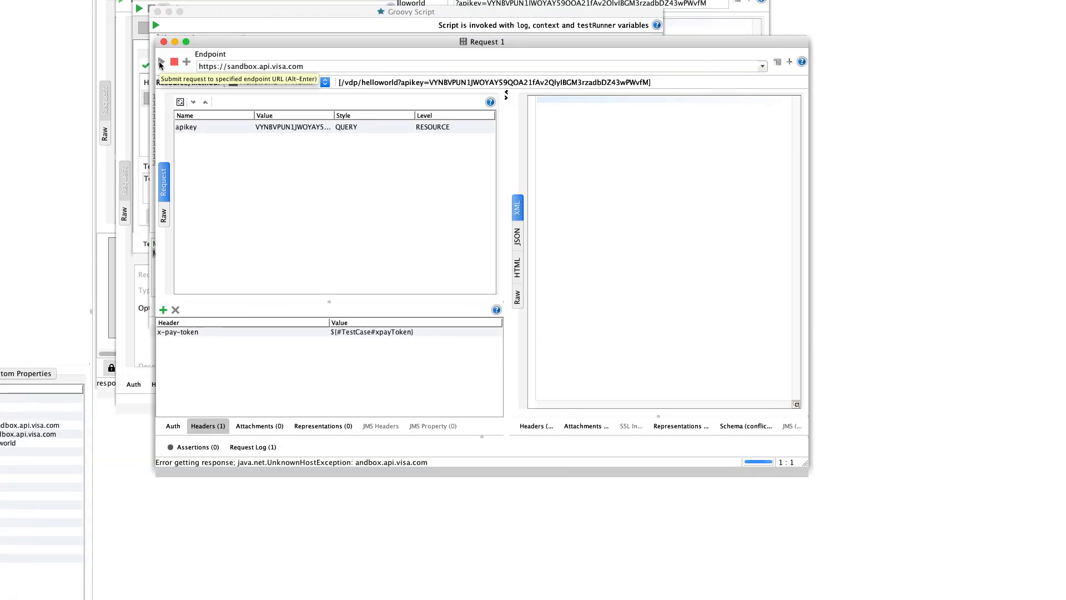
pyautogui.click(160, 62)
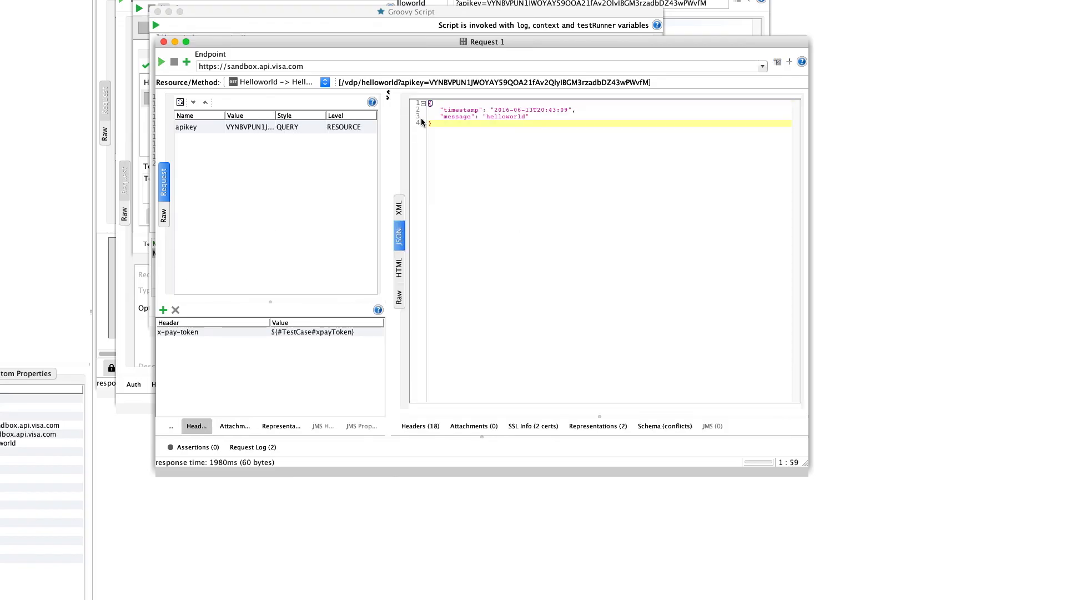